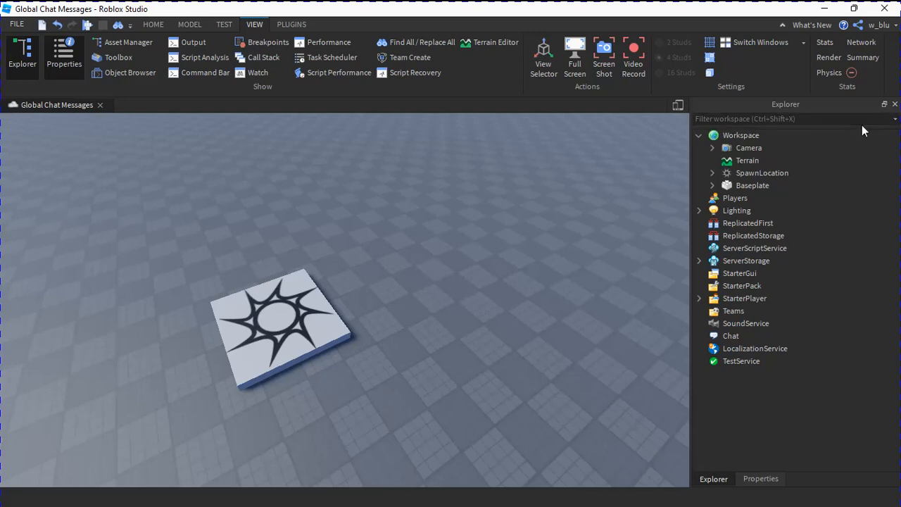
Step: Insert a RemoteEvent into ReplicatedStorage and name it Chat
{"action": "left_click", "coordinate": [751, 235]}
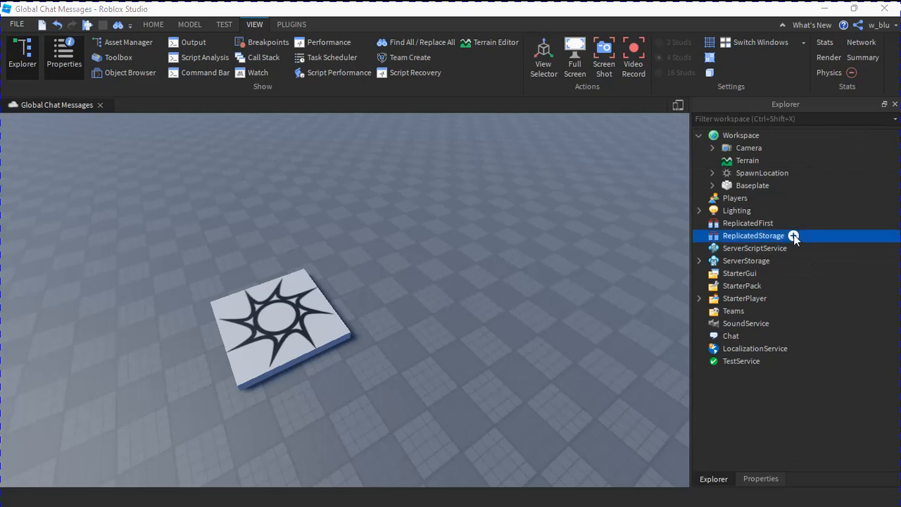
{"action": "left_click", "coordinate": [753, 235]}
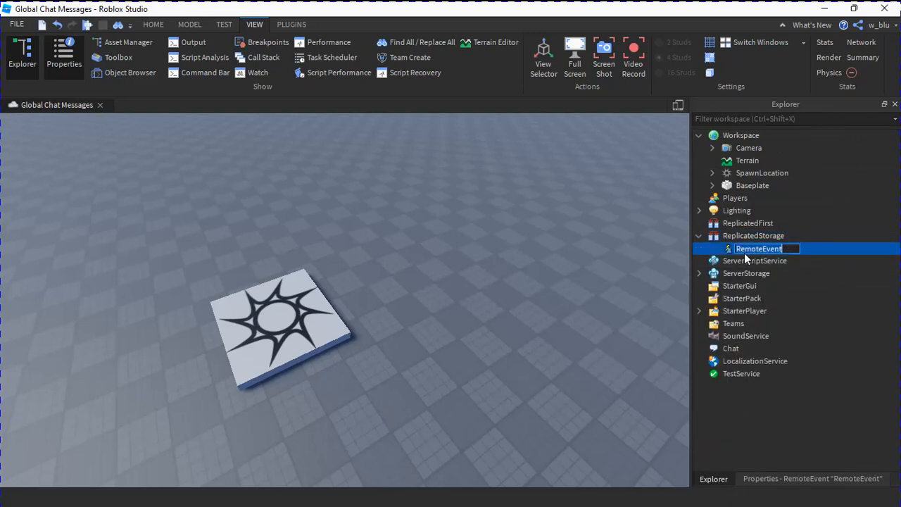
{"action": "type", "text": "Chat"}
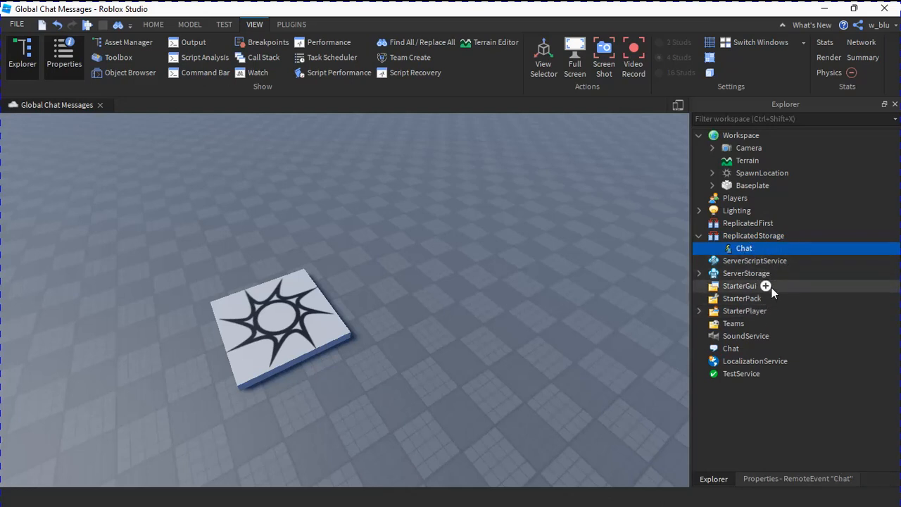
Step: Add a LocalScript named Chat under StarterGui and open it for editing
{"action": "left_click", "coordinate": [746, 273]}
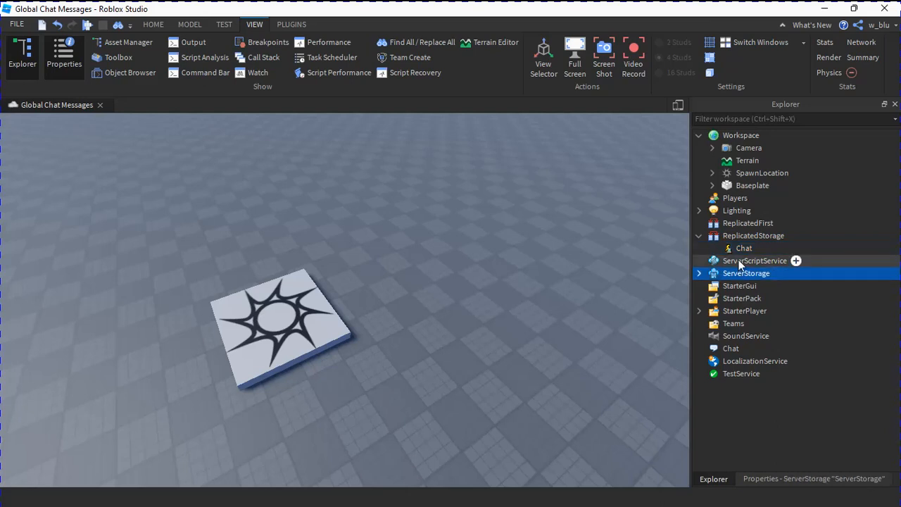
{"action": "left_click", "coordinate": [754, 261]}
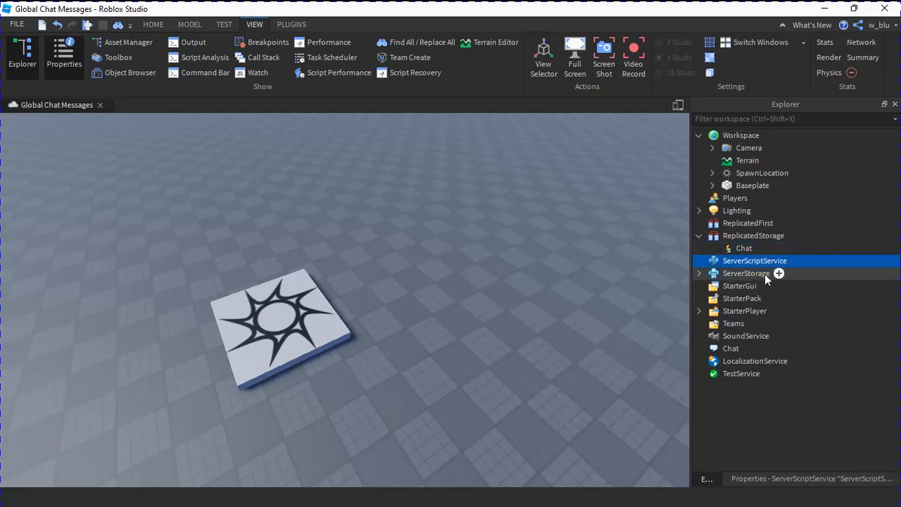
{"action": "left_click", "coordinate": [740, 285]}
{"action": "type", "text": "g"}
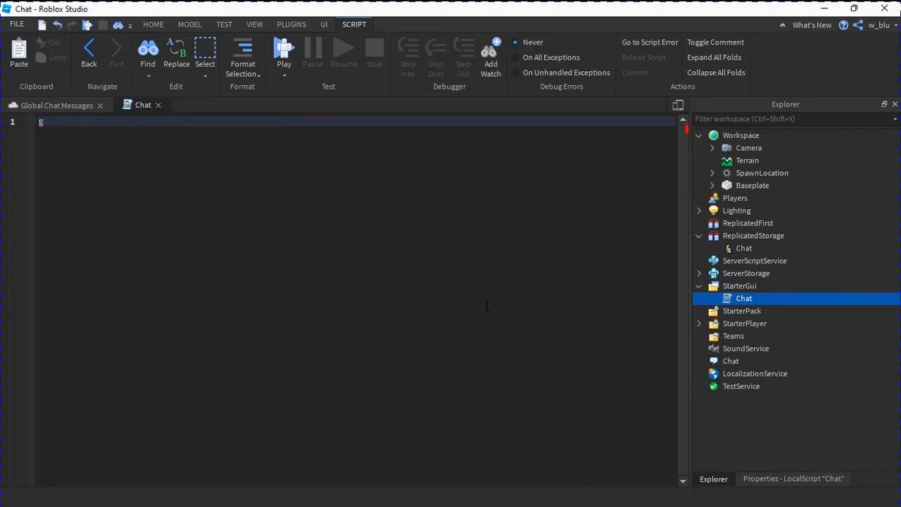
Step: Connect game.ReplicatedStorage.Chat.OnClientEvent to a function(msg) handler
{"action": "type", "text": "ame.ReplicatedStorage."}
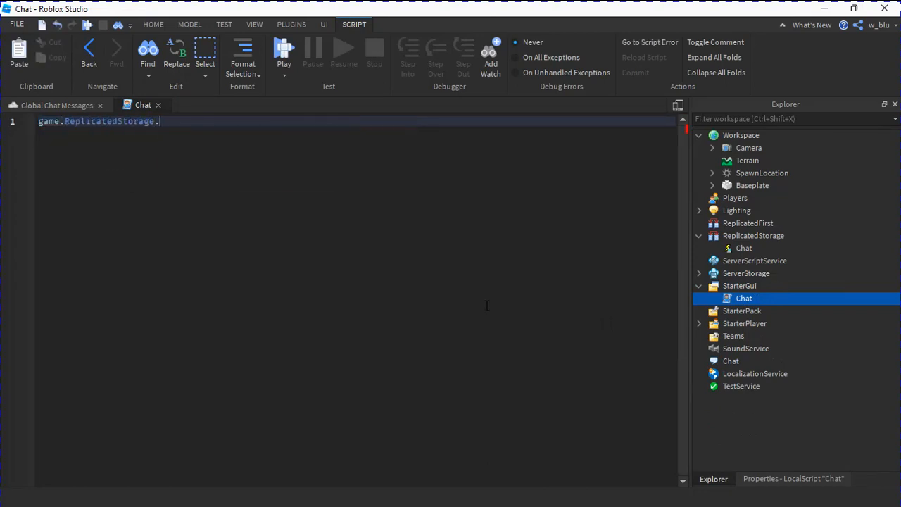
{"action": "type", "text": "Chat."}
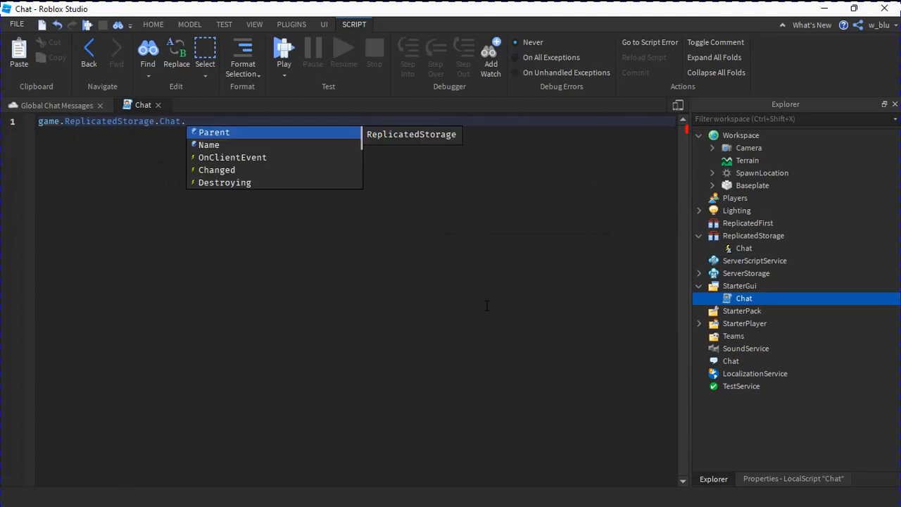
{"action": "type", "text": "OnClientEvent:Connect(fy"}
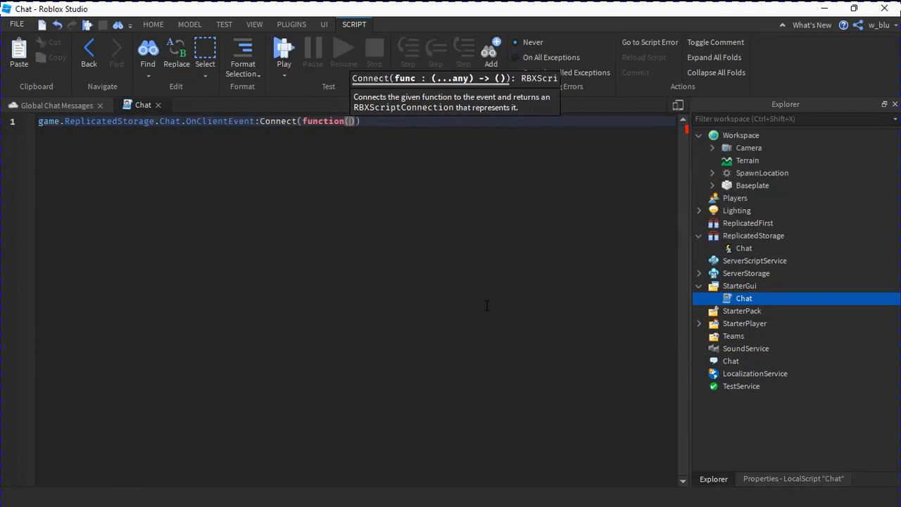
{"action": "type", "text": "msg"}
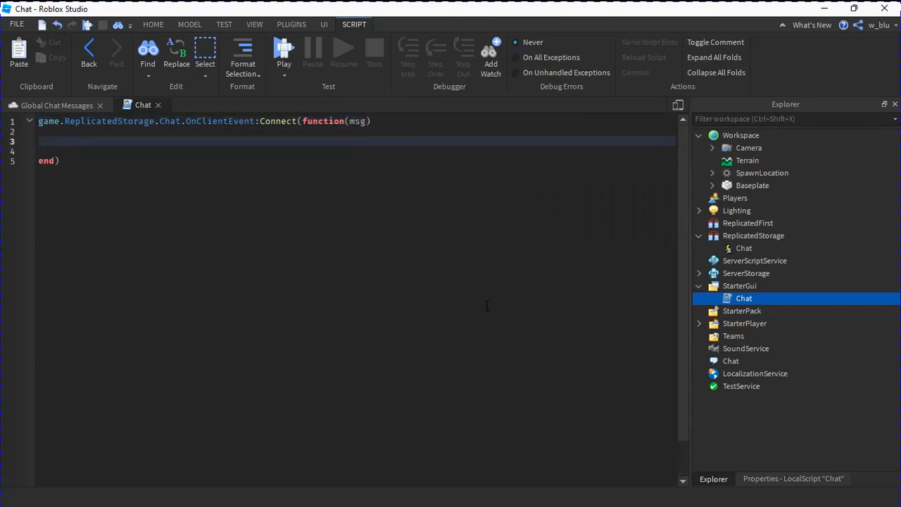
Step: Inside the handler call game.StarterGui:SetCore("ChatMakeSystemMessage", ...) with a table argument
{"action": "type", "text": "game.sa"}
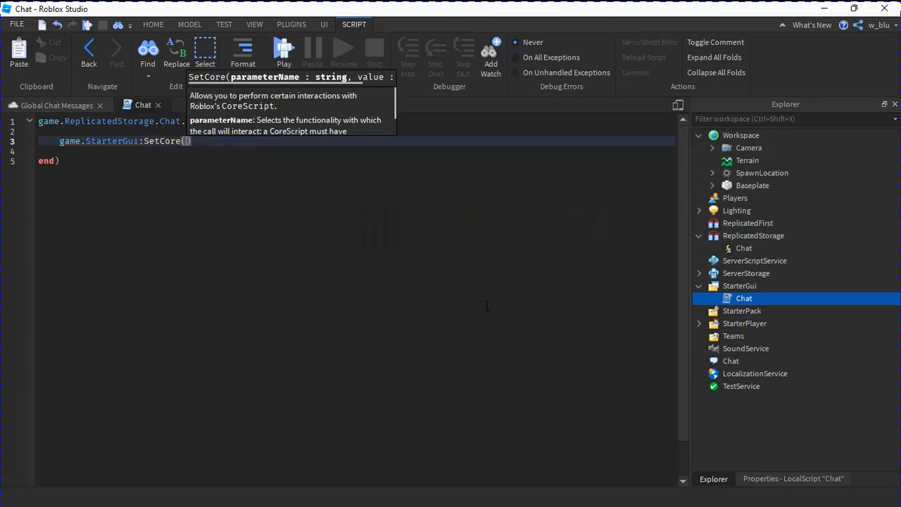
{"action": "type", "text": "\"C\""}
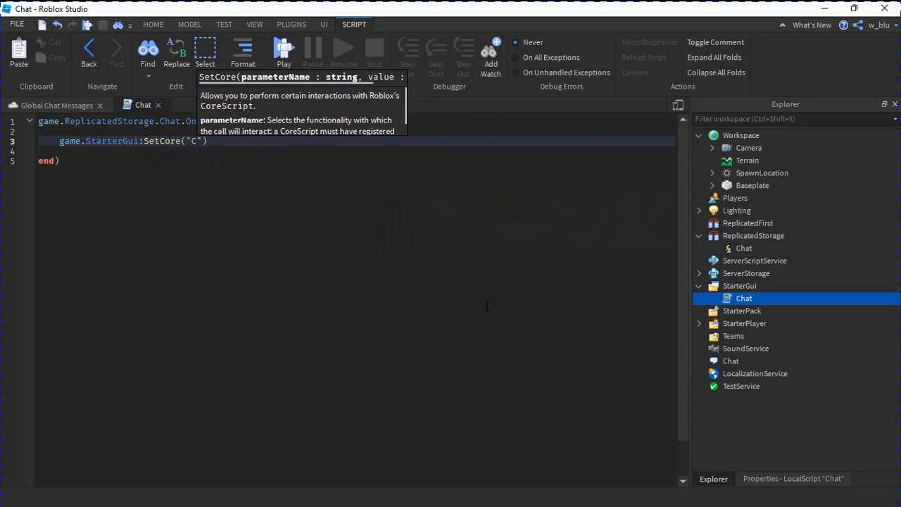
{"action": "type", "text": "hatMakeSystemMessage"}
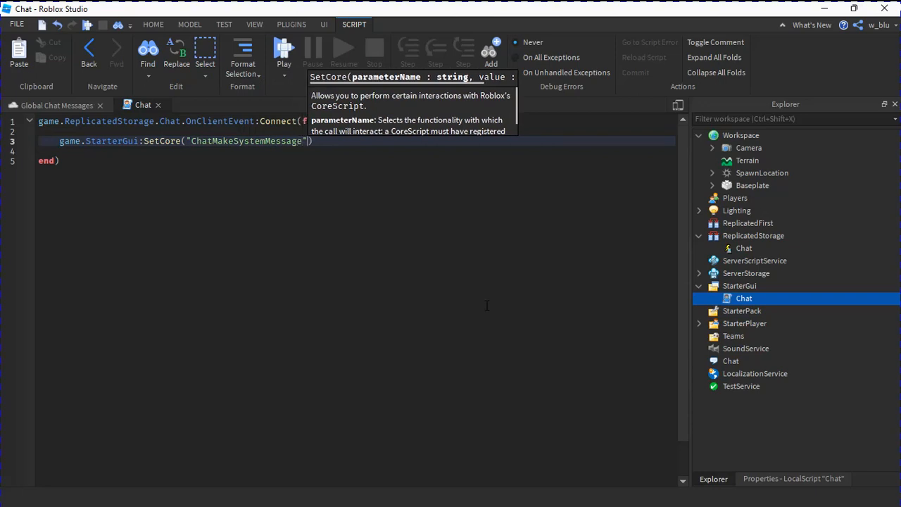
{"action": "type", "text": ", {"}
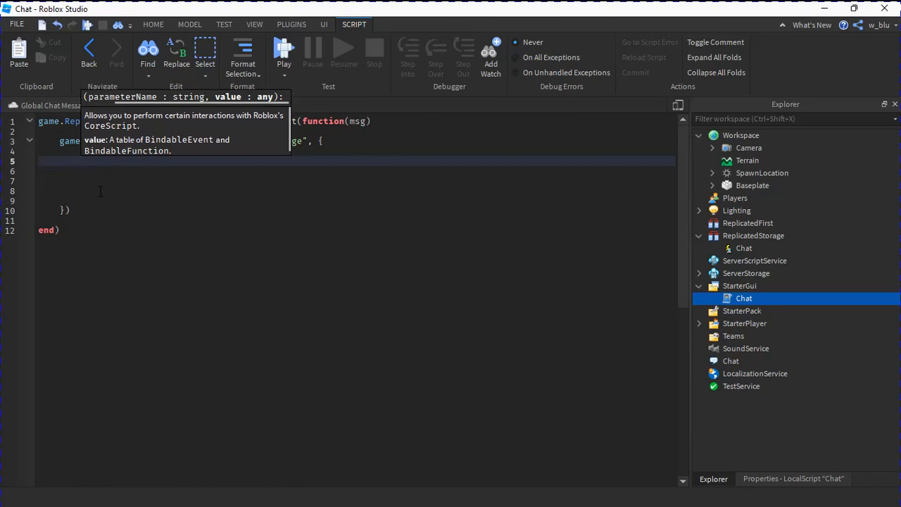
Step: Fill the message table with Text = msg, SourceSansBold font, white Color3 colour and a FontSize entry
{"action": "type", "text": "Text = msg"}
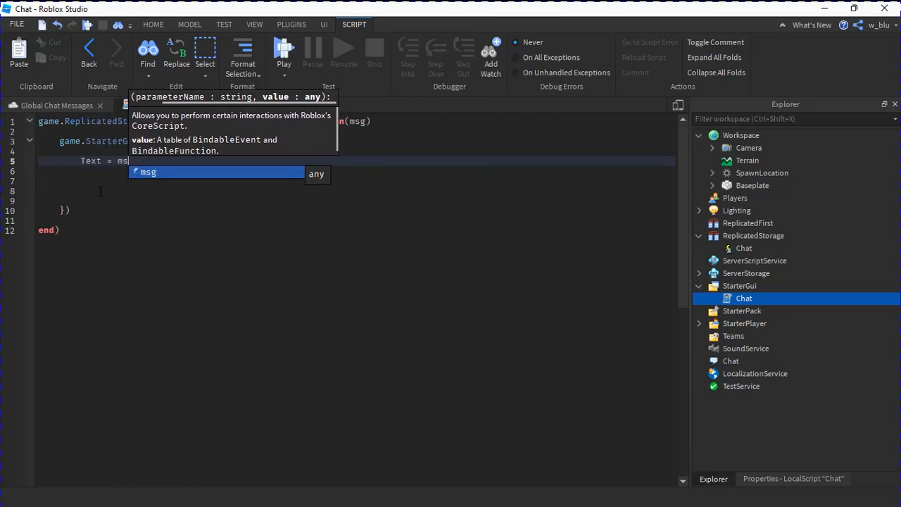
{"action": "type", "text": "g;"}
{"action": "left_click", "coordinate": [356, 170]}
{"action": "type", "text": "Font = Enum."}
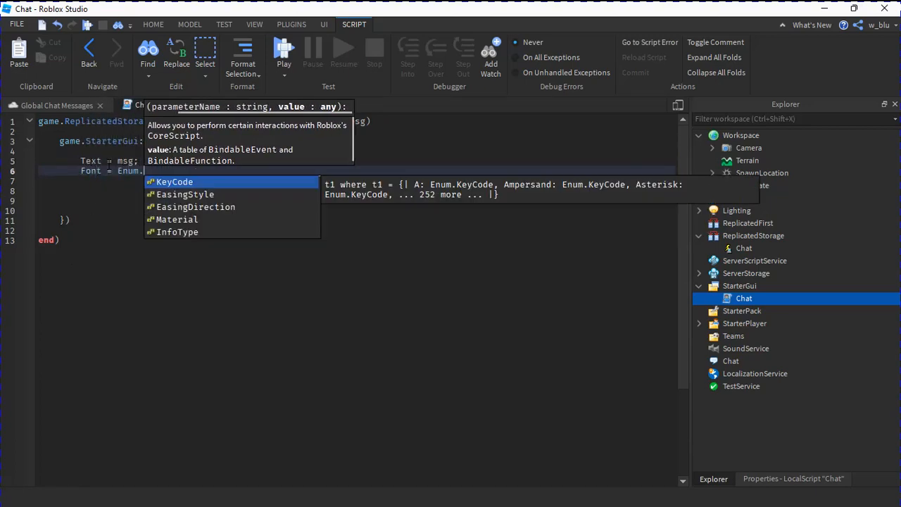
{"action": "type", "text": "Font.s"}
{"action": "left_click", "coordinate": [356, 180]}
{"action": "type", "text": "C"}
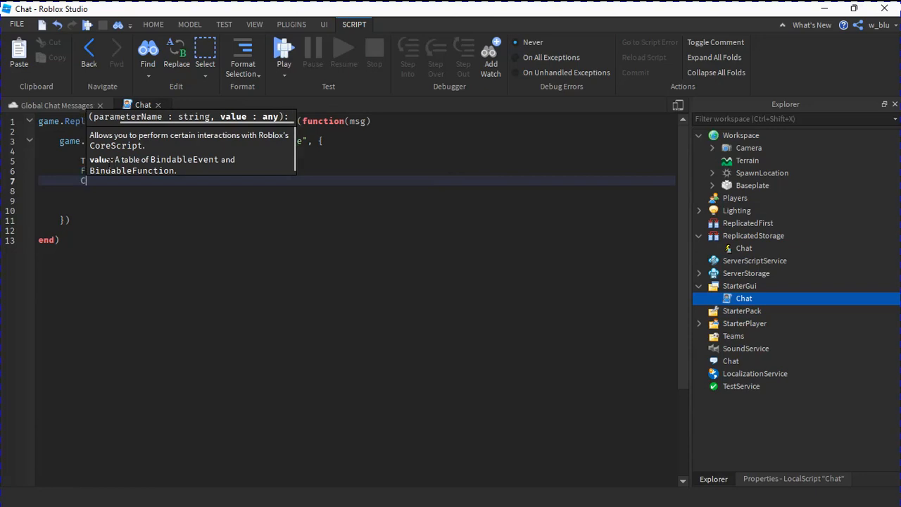
{"action": "type", "text": "col"}
{"action": "left_click", "coordinate": [356, 190]}
{"action": "type", "text": "FontSize ="}
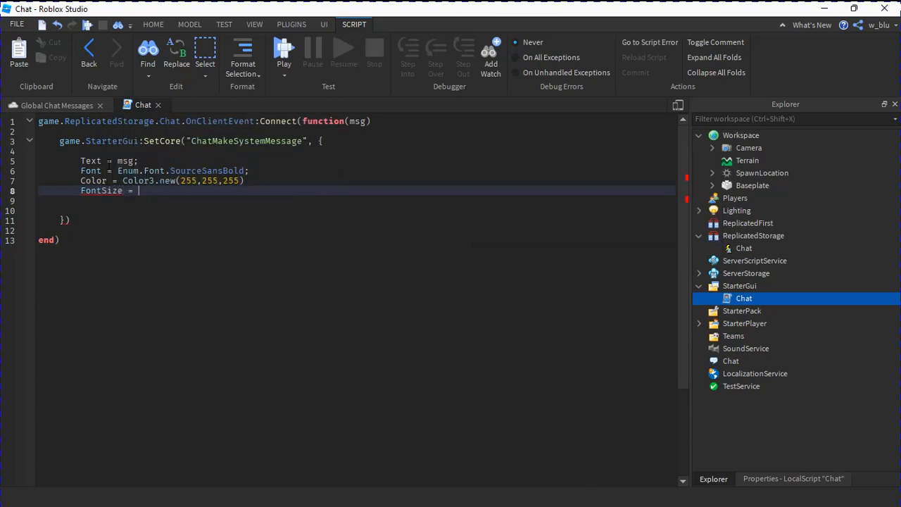
{"action": "type", "text": "Enum.FontSize"}
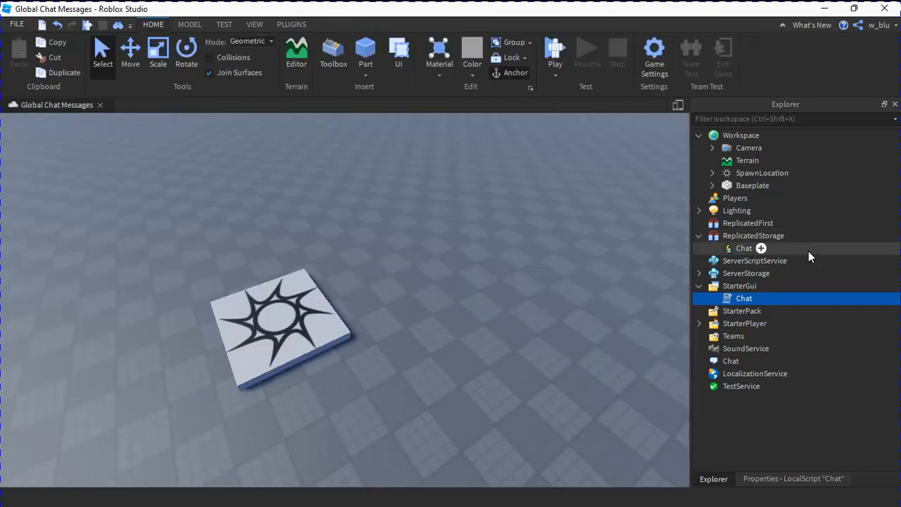
{"action": "mouse_move", "coordinate": [798, 273]}
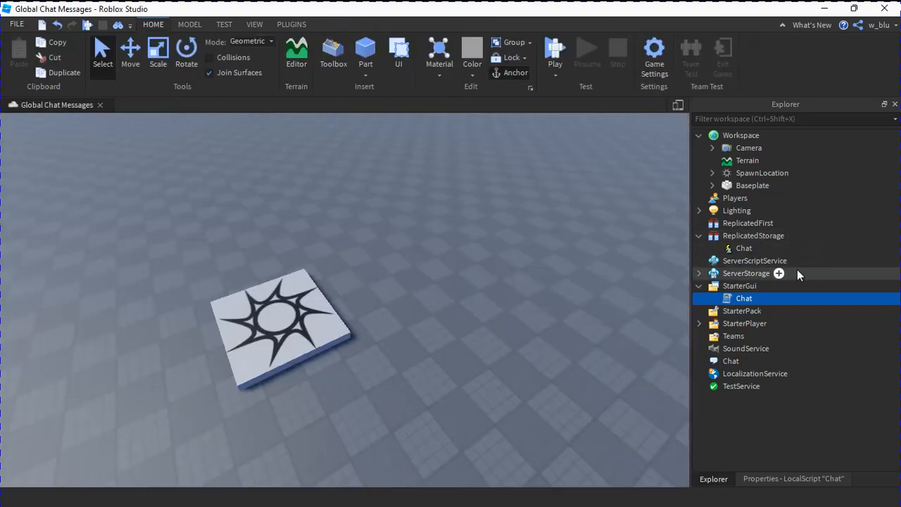
Step: Insert a Script into ServerScriptService, rename it GlobalChatHandler and start its first local line
{"action": "left_click", "coordinate": [754, 261]}
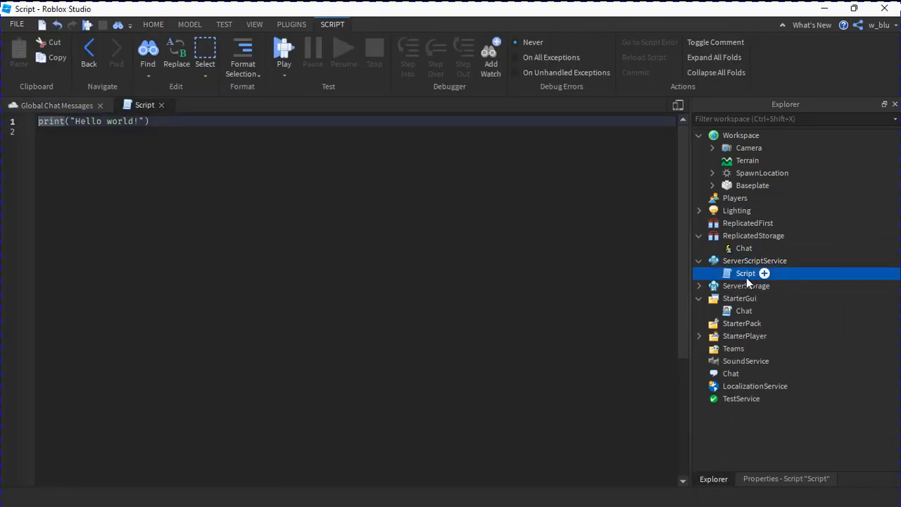
{"action": "double_click", "coordinate": [745, 273]}
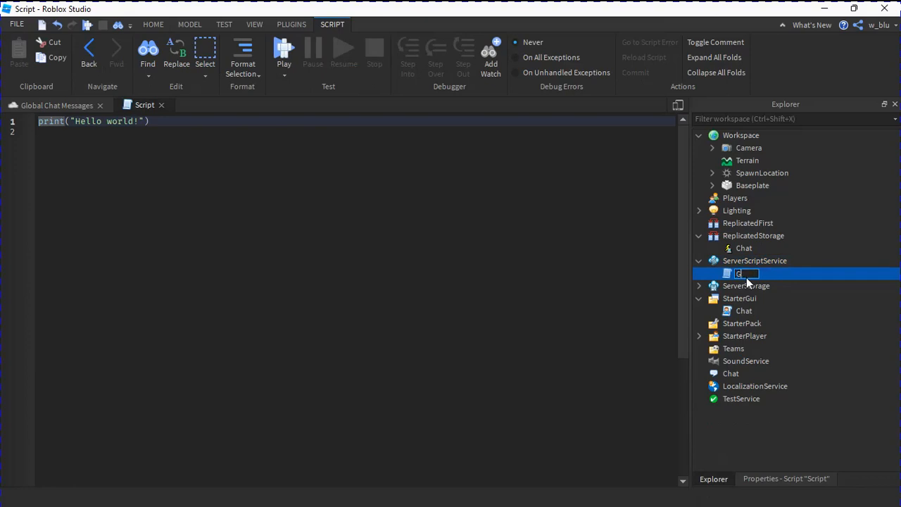
{"action": "type", "text": "GlobalCa"}
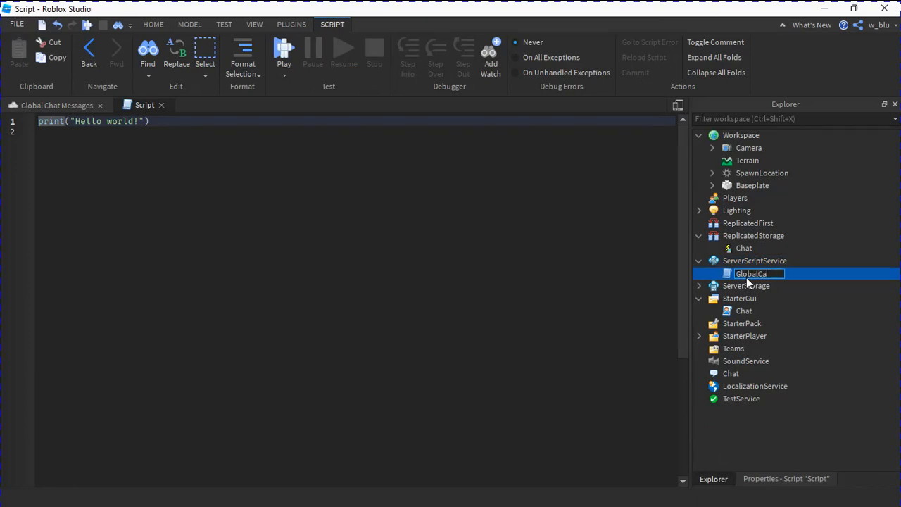
{"action": "type", "text": "GlobalChatHandler"}
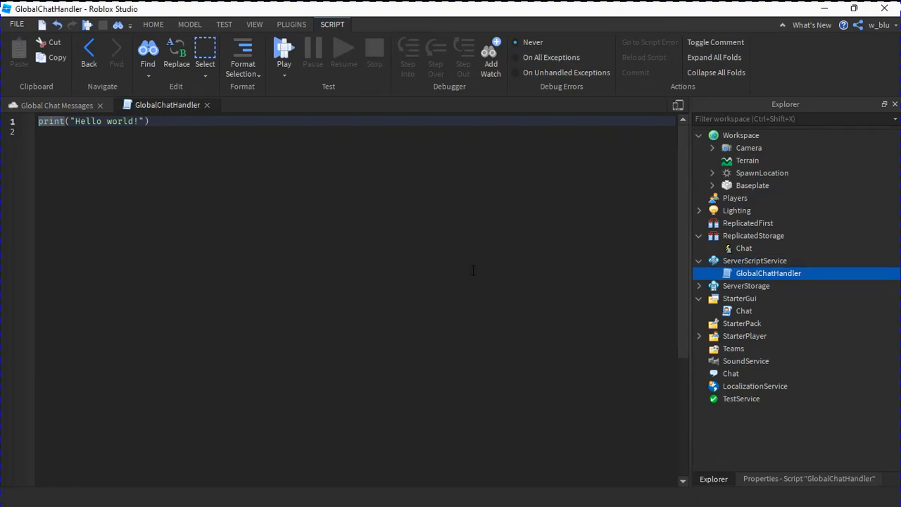
{"action": "type", "text": "local Messaging"}
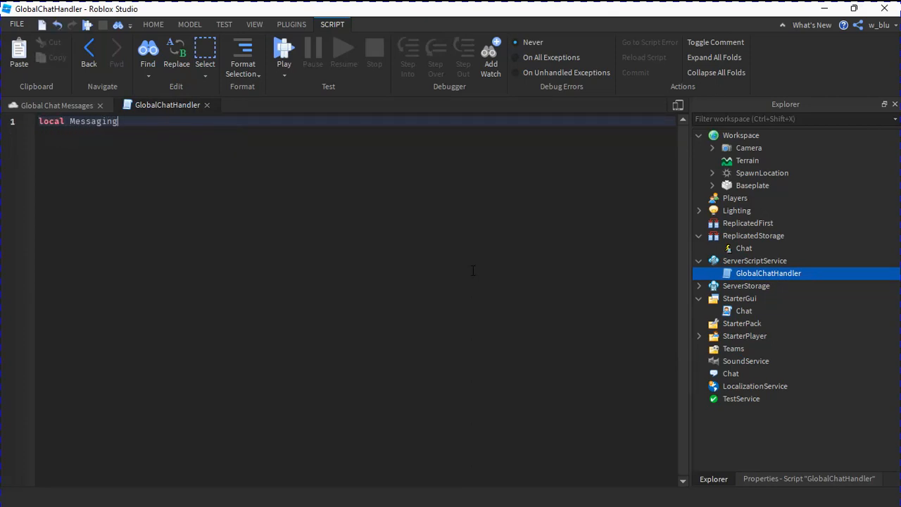
Step: Declare local MessagingService = game:GetService("MessagingService")
{"action": "type", "text": "Service ="}
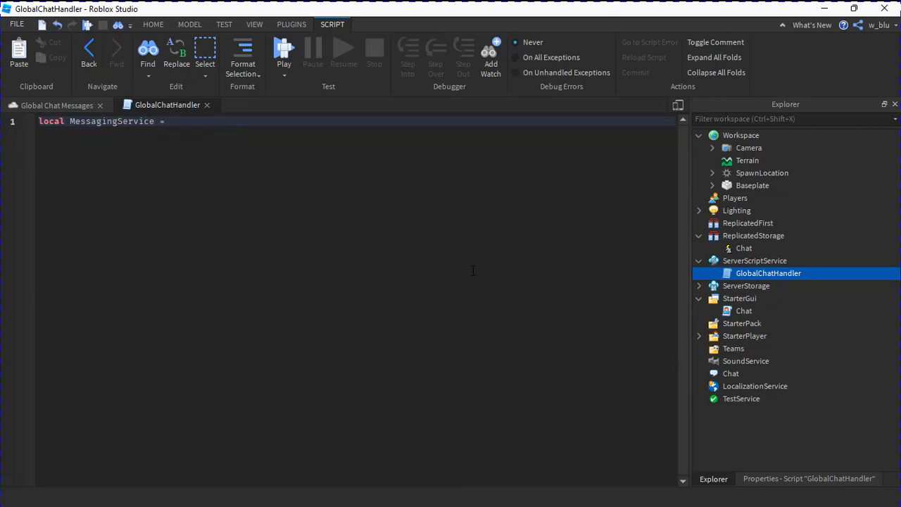
{"action": "type", "text": "game:GetService(\"me"}
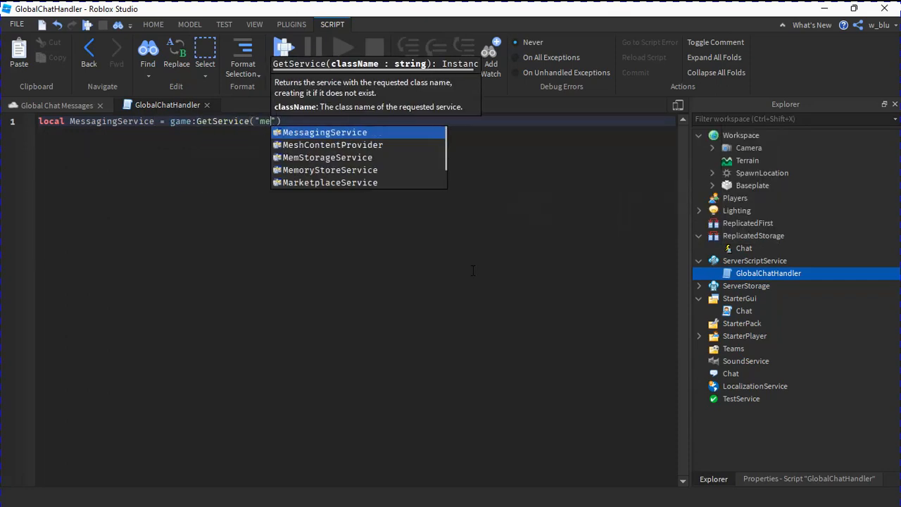
{"action": "key", "text": "Enter"}
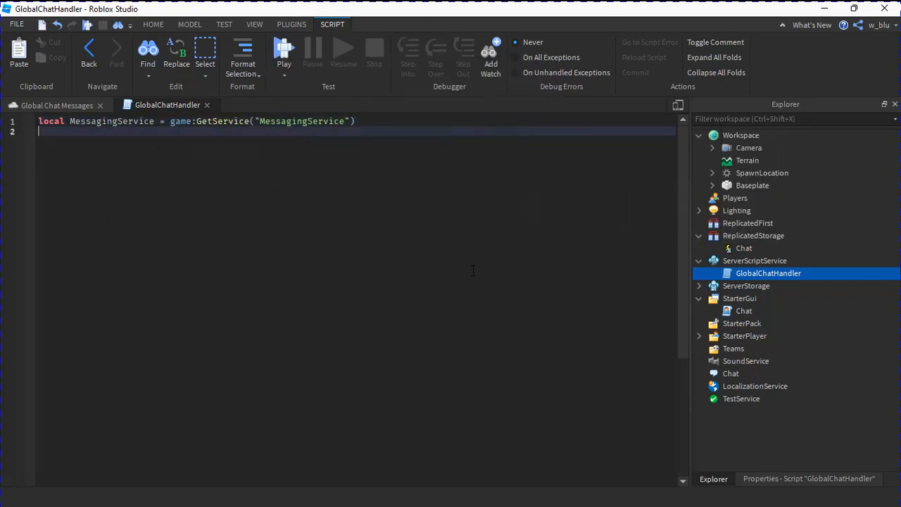
{"action": "key", "text": "Enter"}
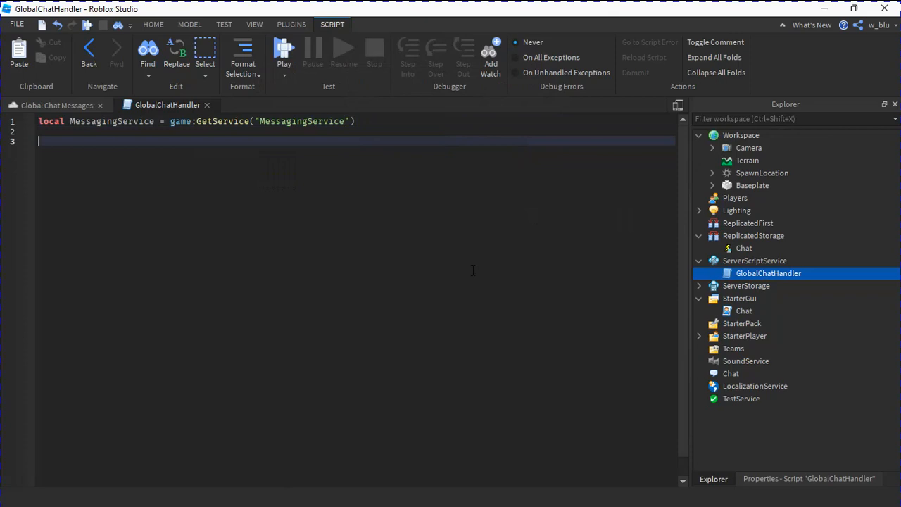
Step: Call MessagingService:SubscribeAsync("GlobalChat", function...) to listen on the GlobalChat topic
{"action": "type", "text": "m"}
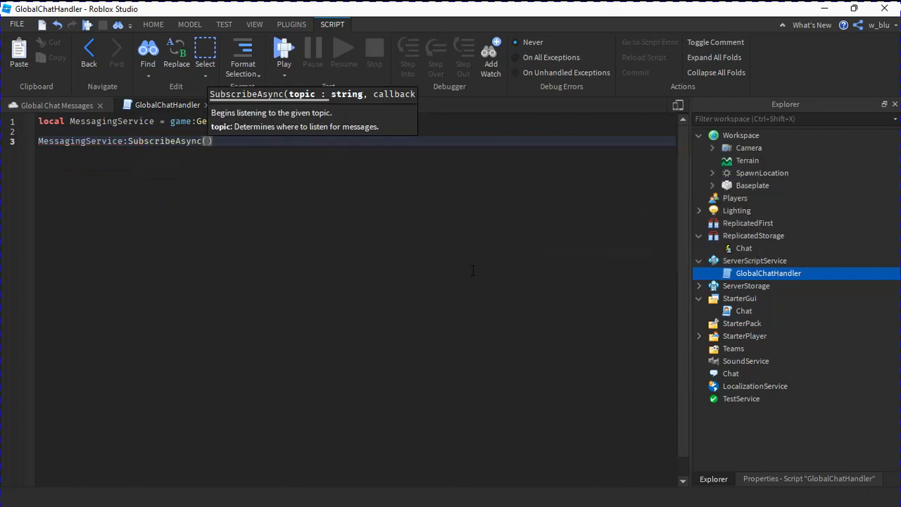
{"action": "type", "text": "\"Global\""}
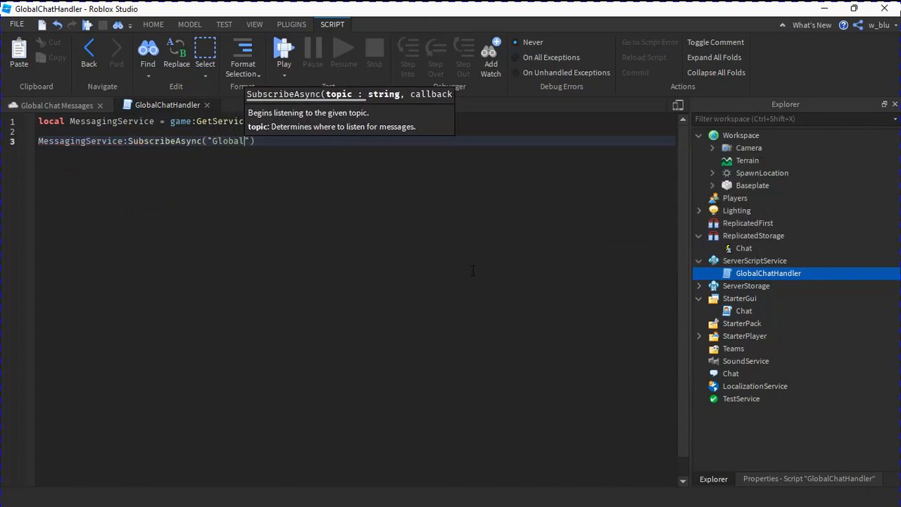
{"action": "type", "text": "Chat"}
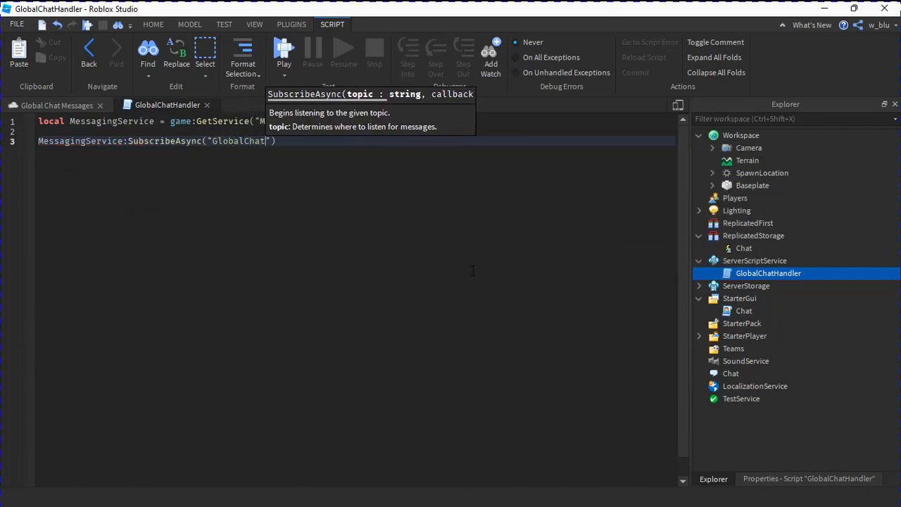
{"action": "type", "text": ","}
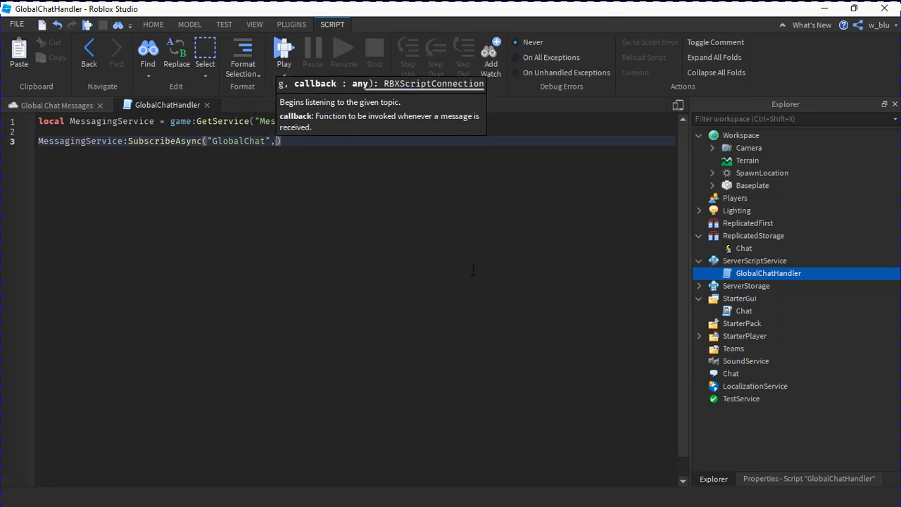
{"action": "type", "text": "function(ms"}
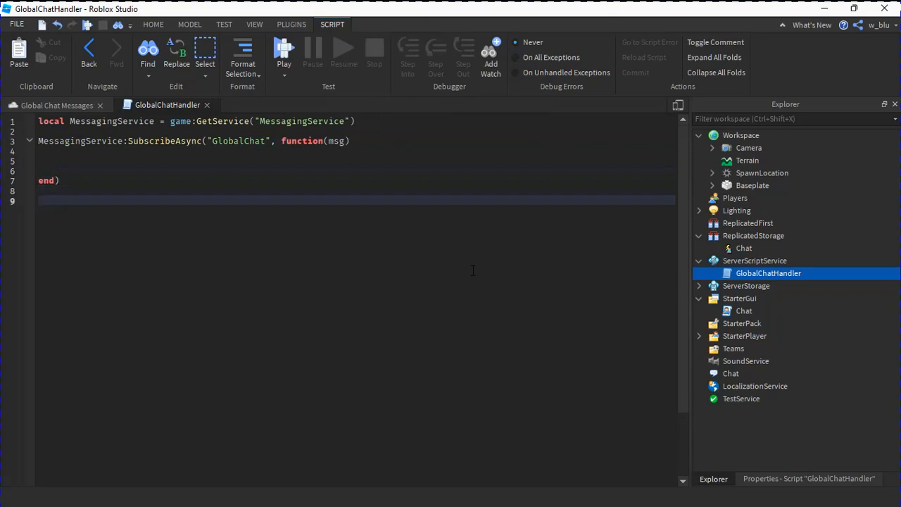
Step: Connect game.Players.PlayerAdded to function(plr) and inside it plr.Chatted to function(msg)
{"action": "type", "text": "game.Players."}
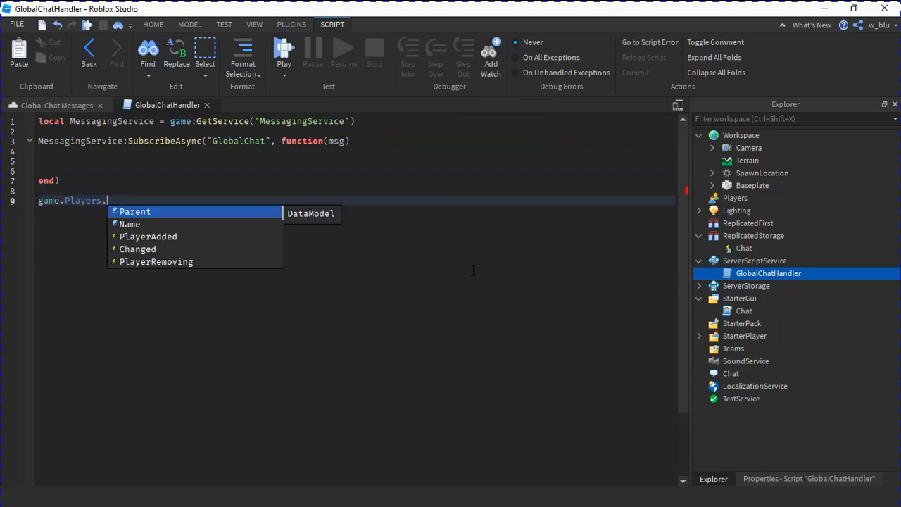
{"action": "type", "text": "PlayerAdded:Connect(function"}
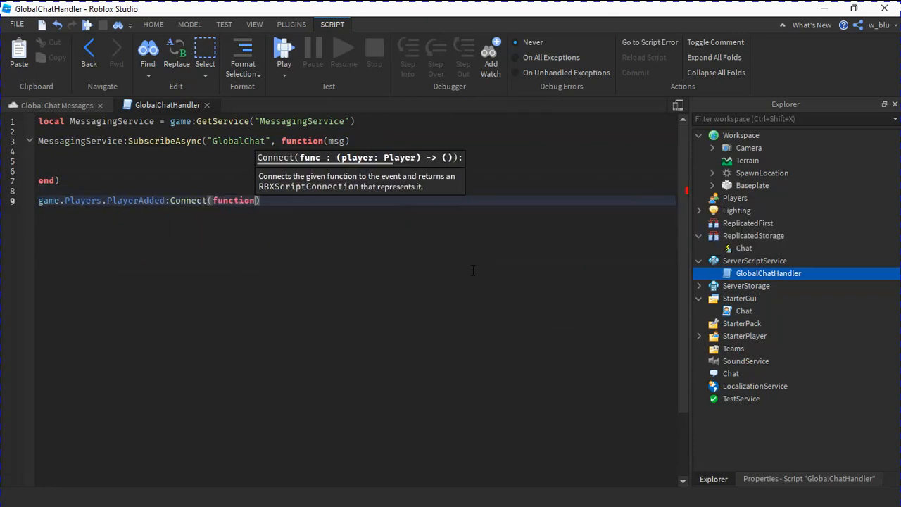
{"action": "type", "text": "plr)"}
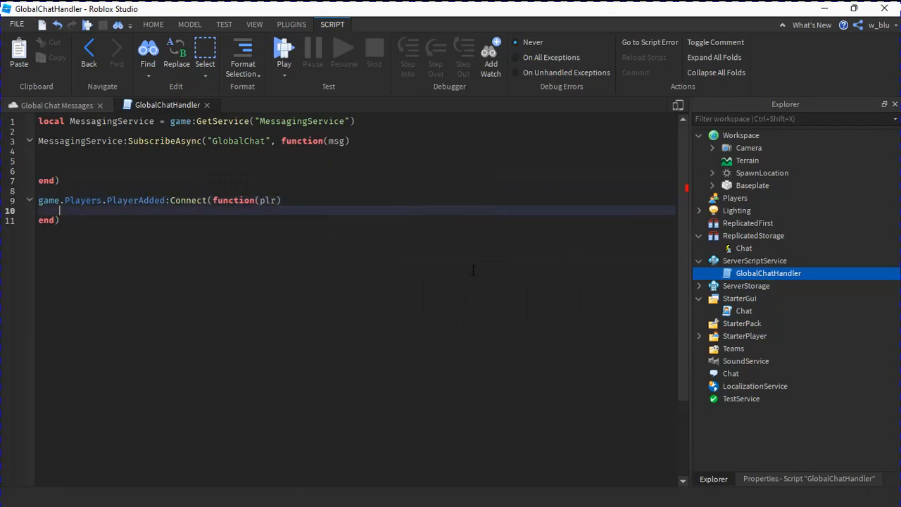
{"action": "type", "text": "plr.ch"}
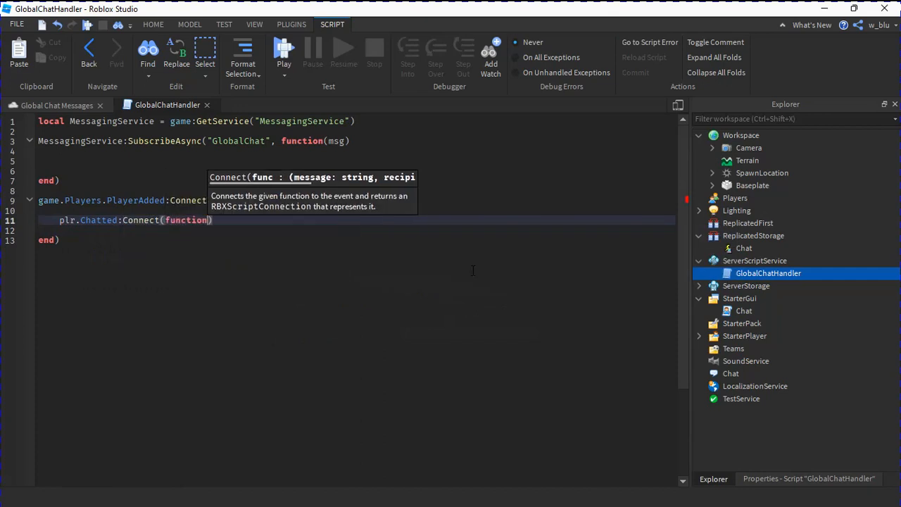
{"action": "type", "text": "(msg"}
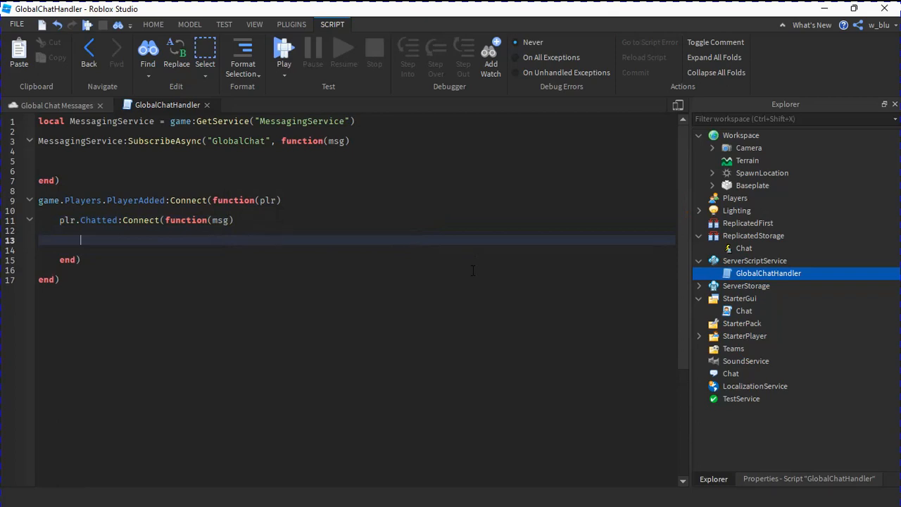
Step: Set local filteredChatMessage = game:GetService("Chat"):FilterStringForBroadcast(msg, plr)
{"action": "type", "text": "local"}
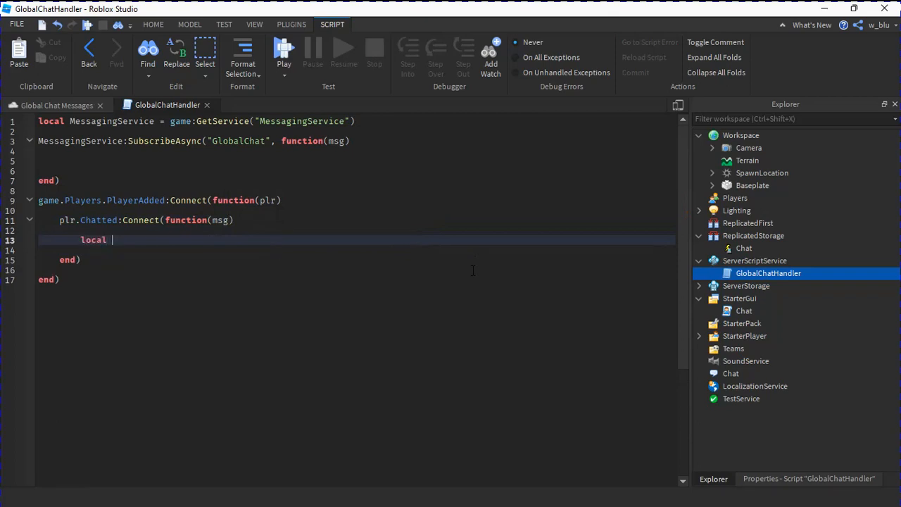
{"action": "type", "text": "filteredC"}
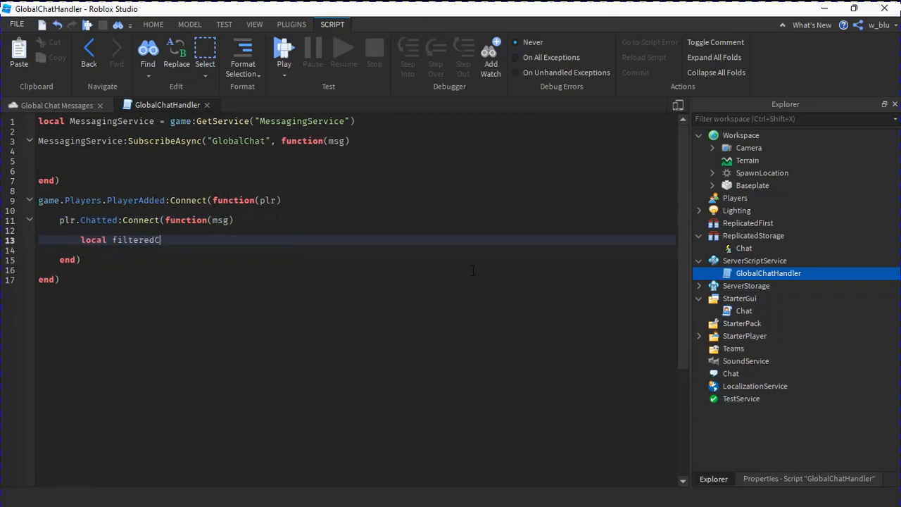
{"action": "type", "text": "hatMessage"}
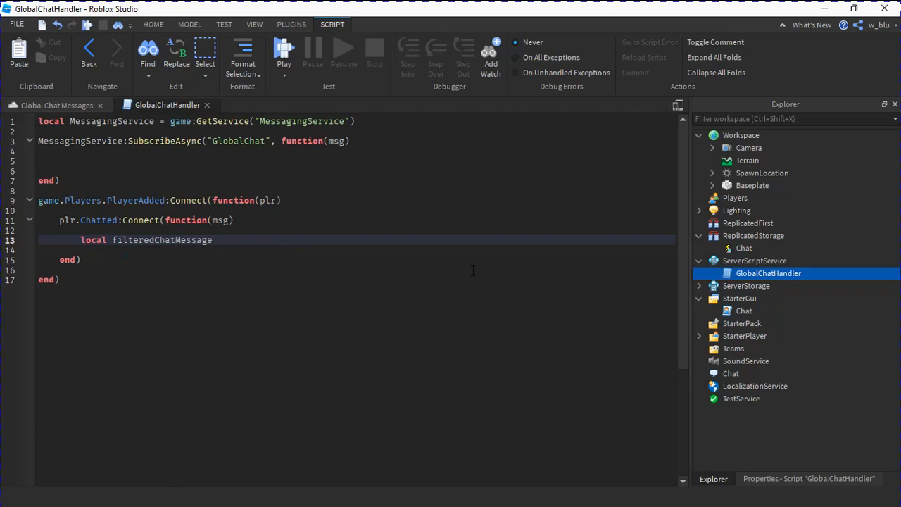
{"action": "type", "text": "= game:"}
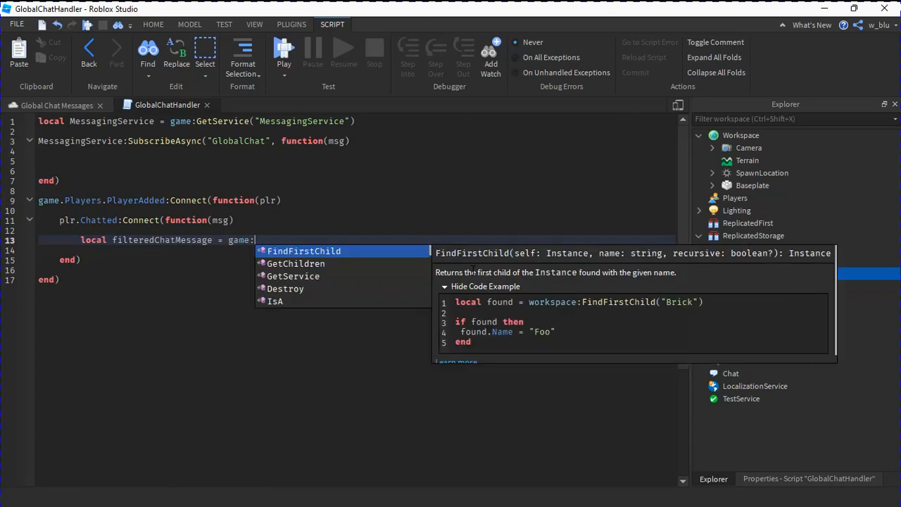
{"action": "type", "text": "GetService(\"ch\""}
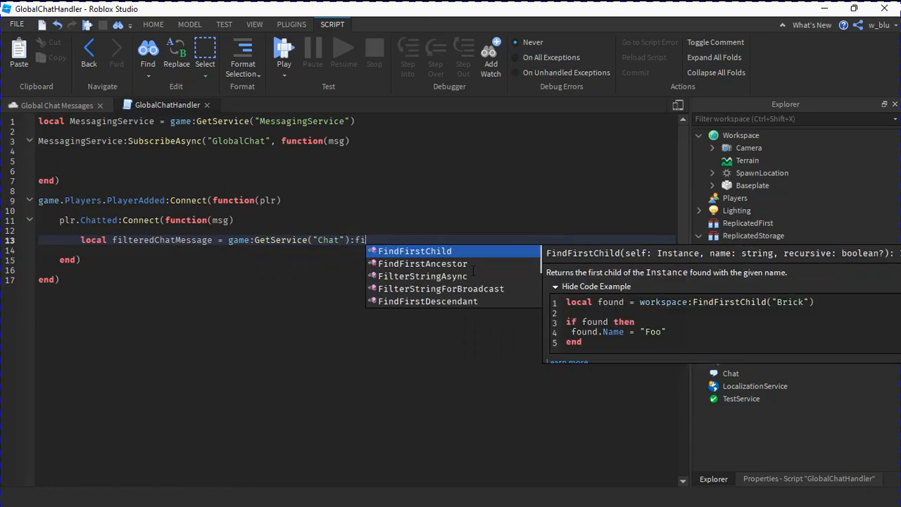
{"action": "type", "text": "lte"}
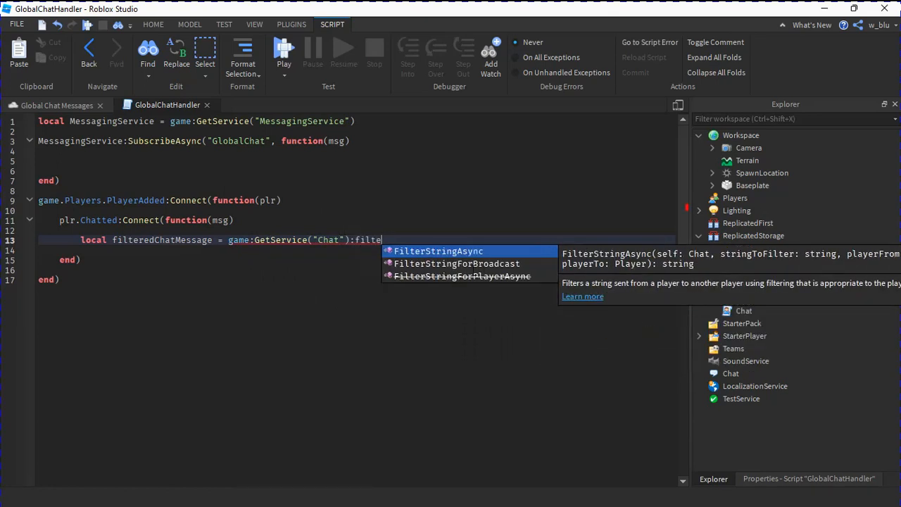
{"action": "left_click", "coordinate": [453, 263]}
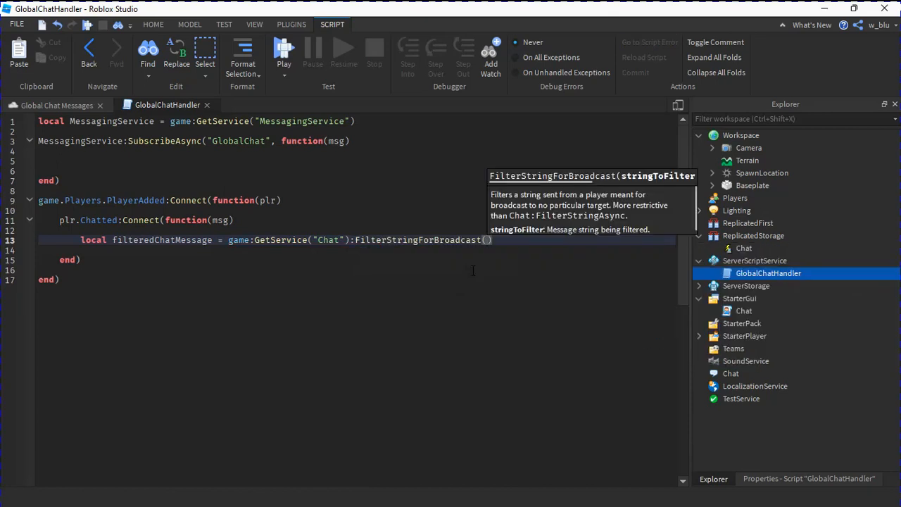
{"action": "type", "text": "msg, plr"}
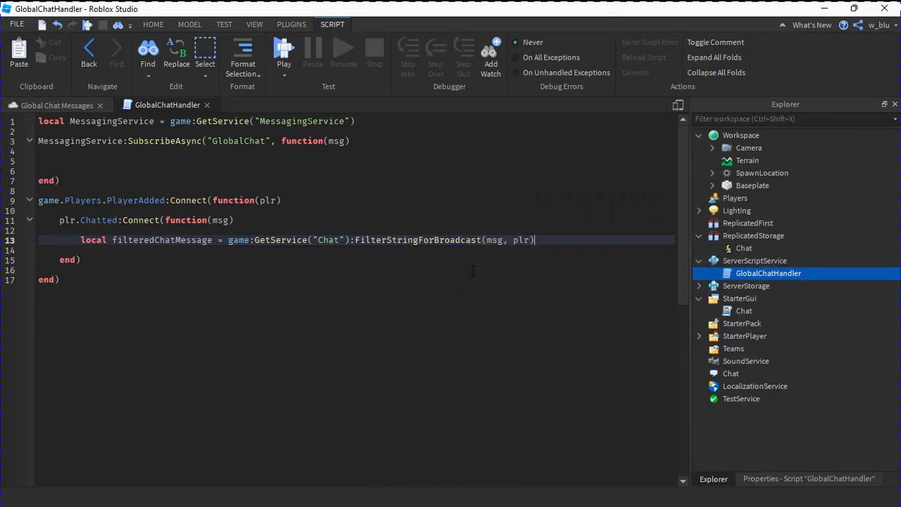
{"action": "key", "text": "Enter"}
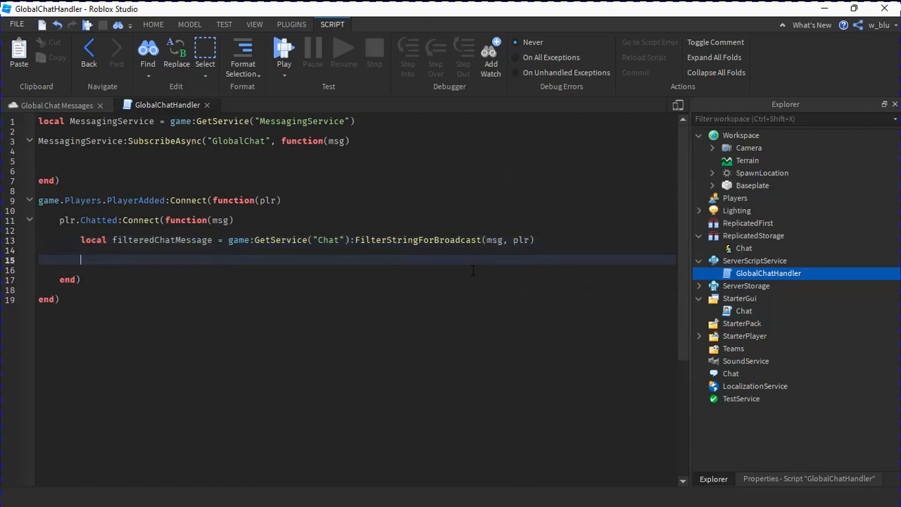
Step: Set local finalMessage = "["..plr.Name.."]: "..filteredChatMessage
{"action": "type", "text": "local"}
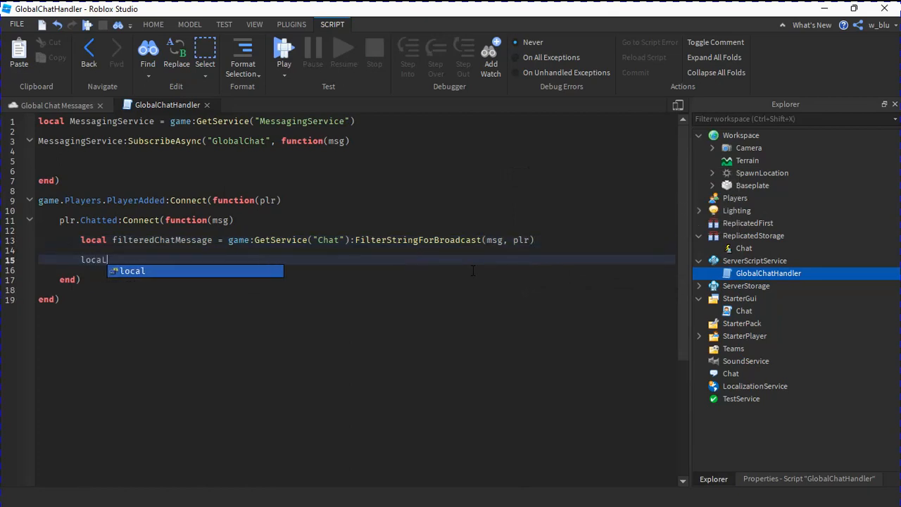
{"action": "type", "text": "final"}
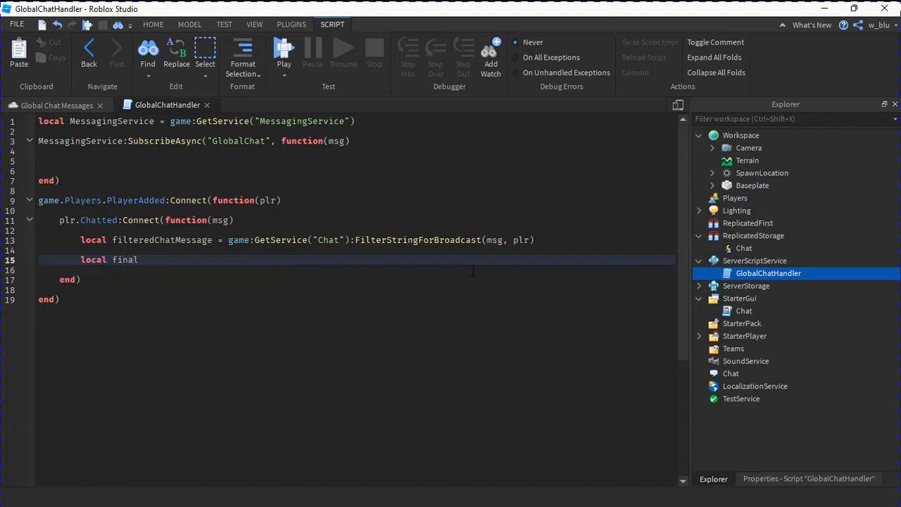
{"action": "type", "text": "Message ="}
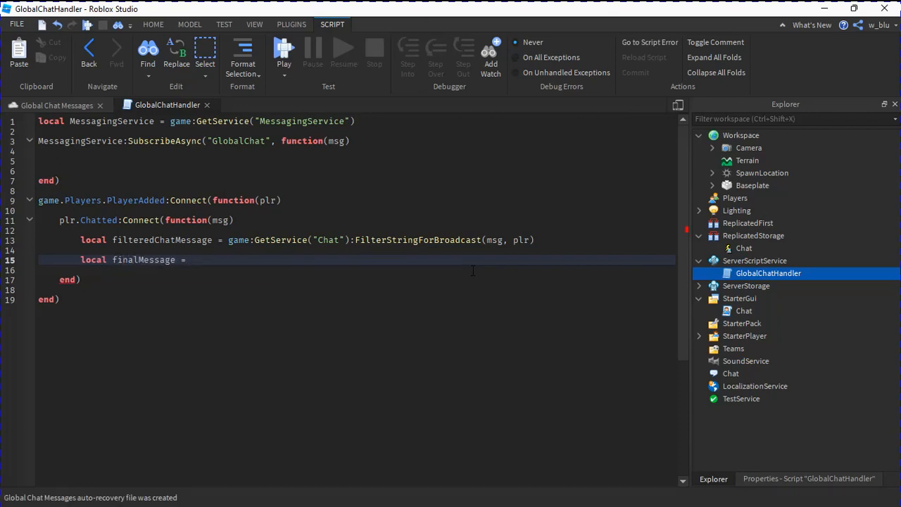
{"action": "type", "text": "\""}
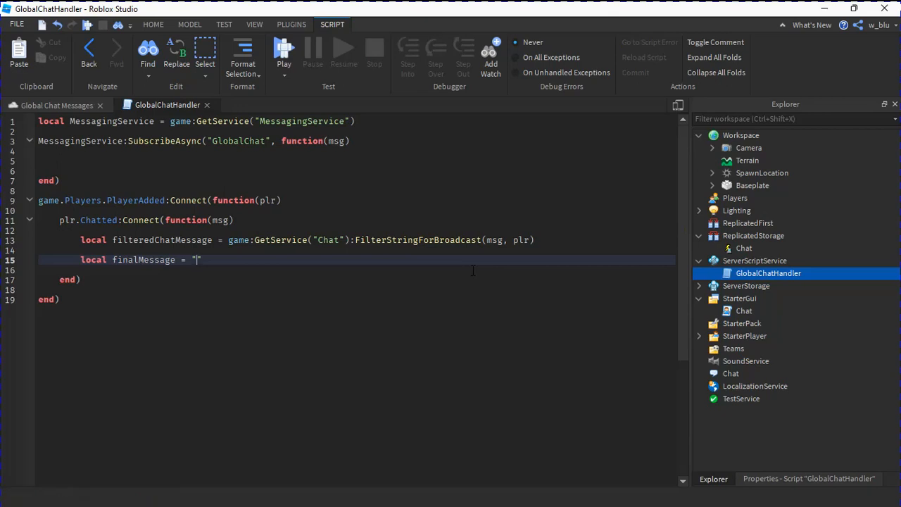
{"action": "type", "text": "["}
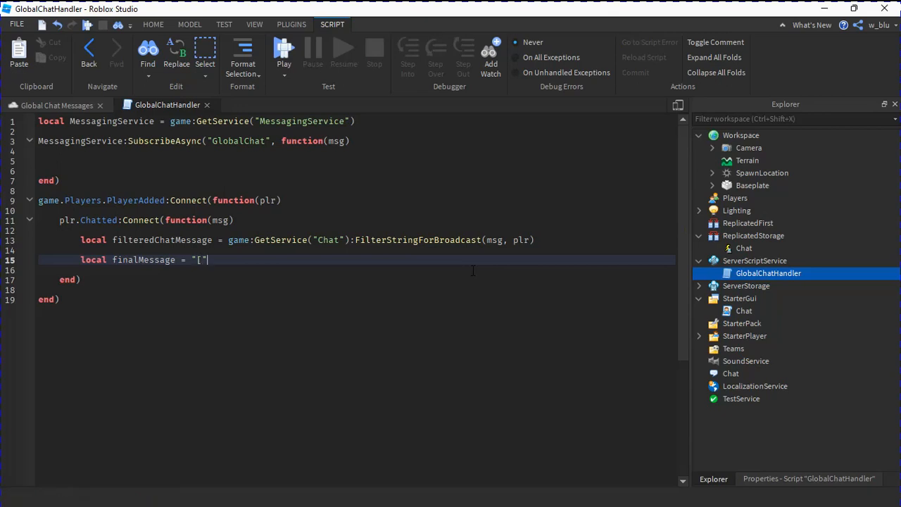
{"action": "type", "text": "\"."}
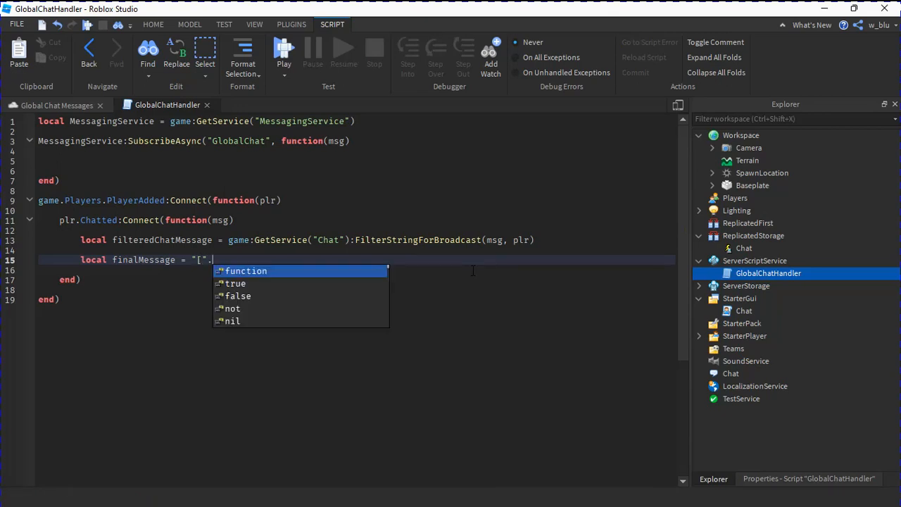
{"action": "type", "text": "plr.Name..\""}
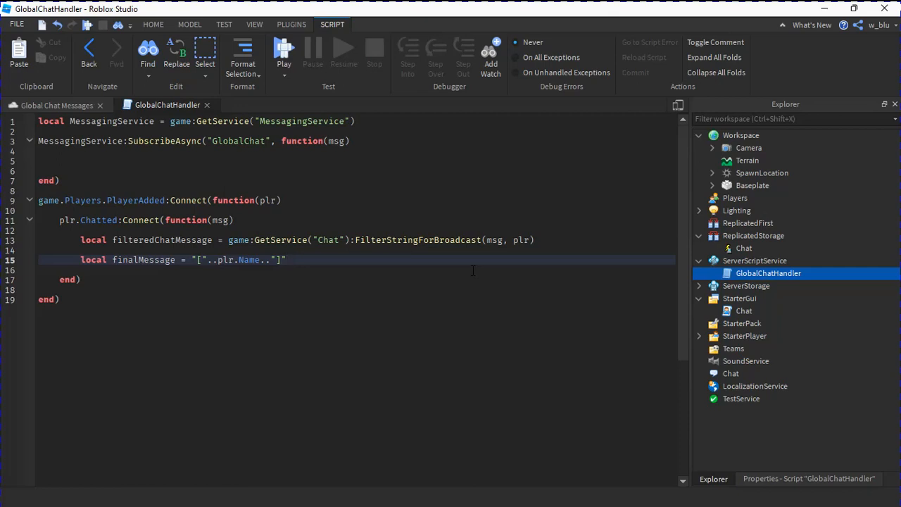
{"action": "type", "text": ":"}
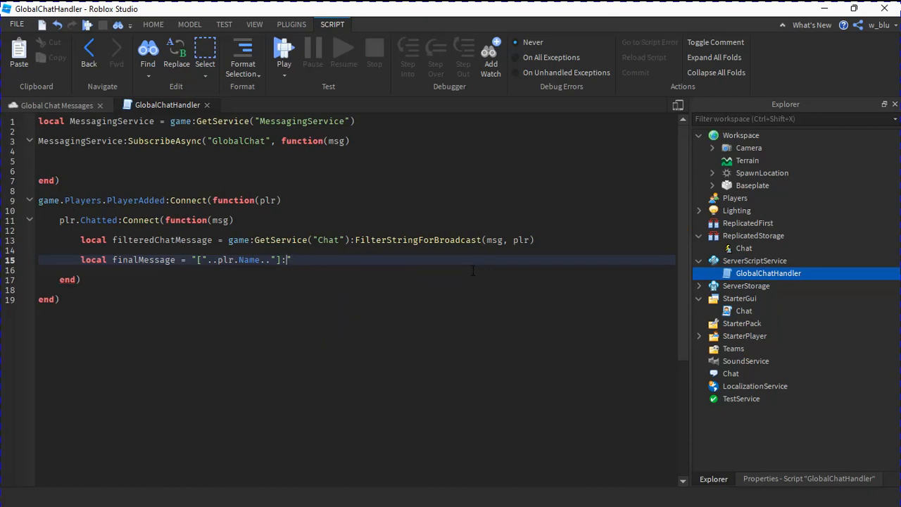
{"action": "type", "text": "\"."}
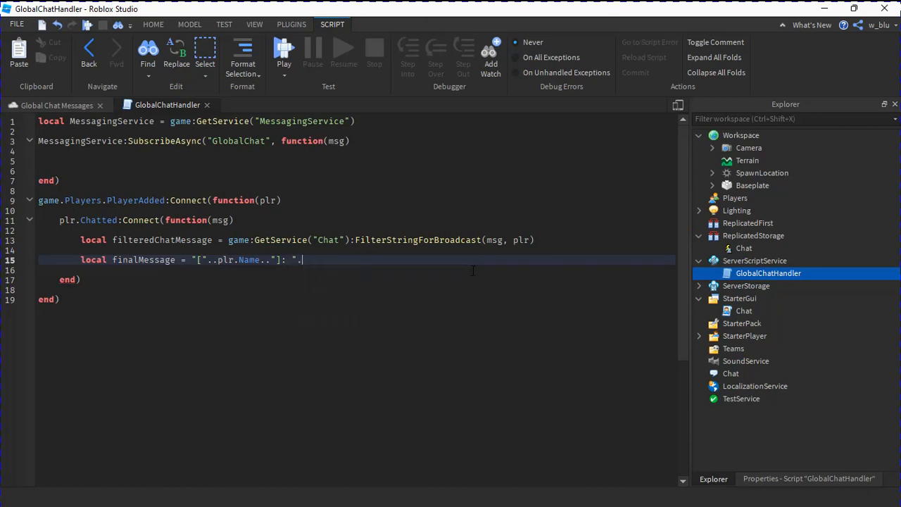
{"action": "type", "text": "filteredChatMessage"}
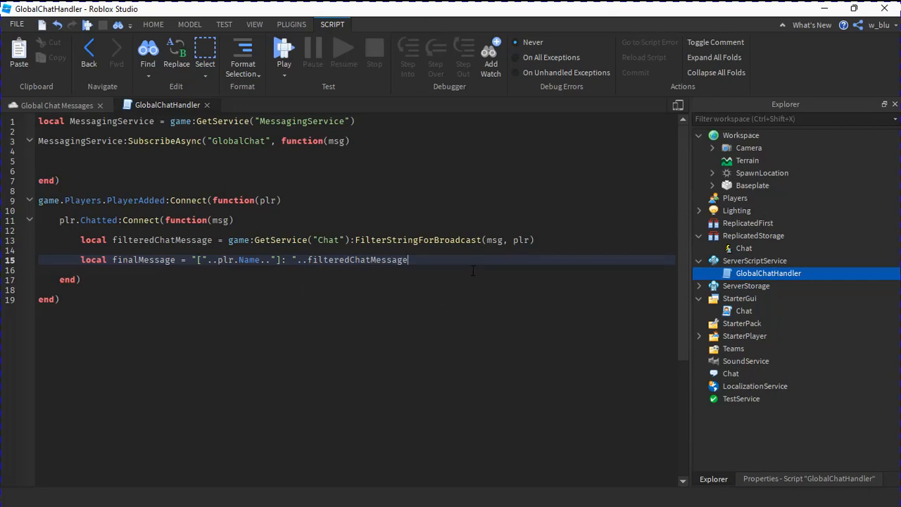
{"action": "key", "text": "Enter"}
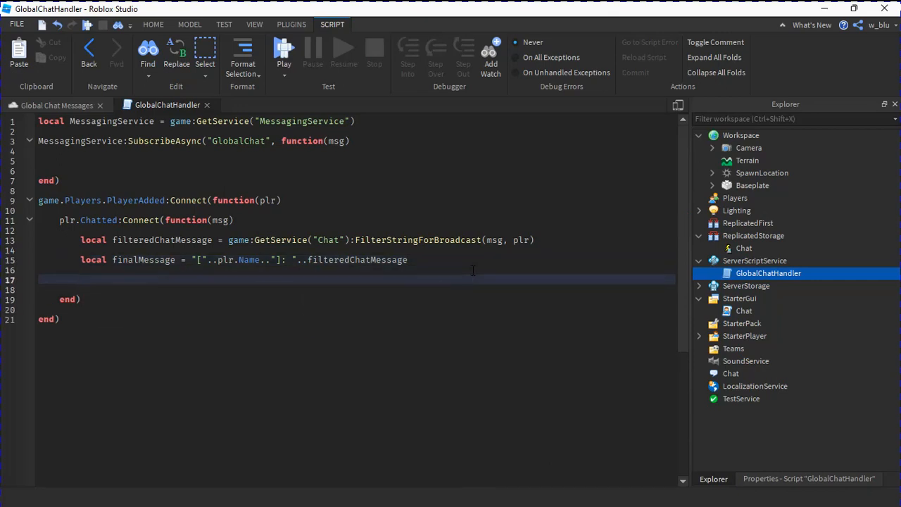
Step: Start MessagingService:PublishAsync("GlobalChat", plr.Name...) in the Chatted handler
{"action": "type", "text": "MessagingService:pub"}
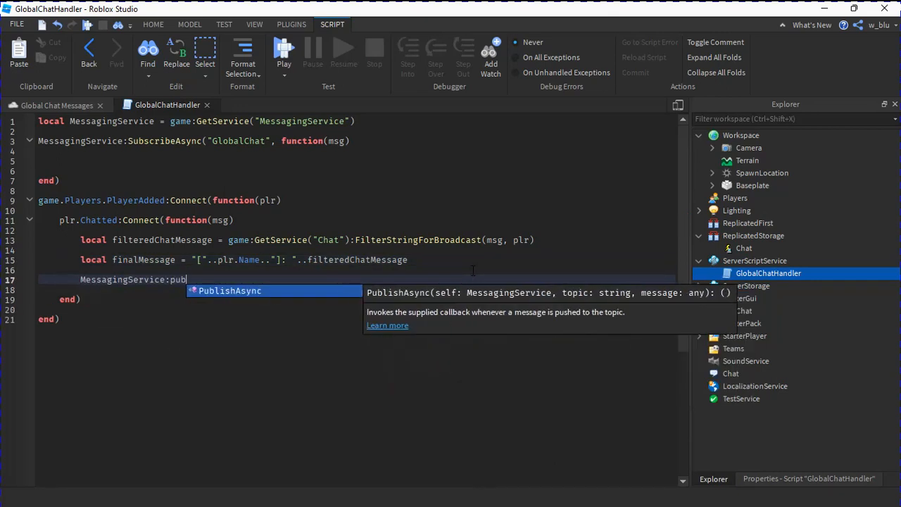
{"action": "type", "text": "PublishAsync(\"G"}
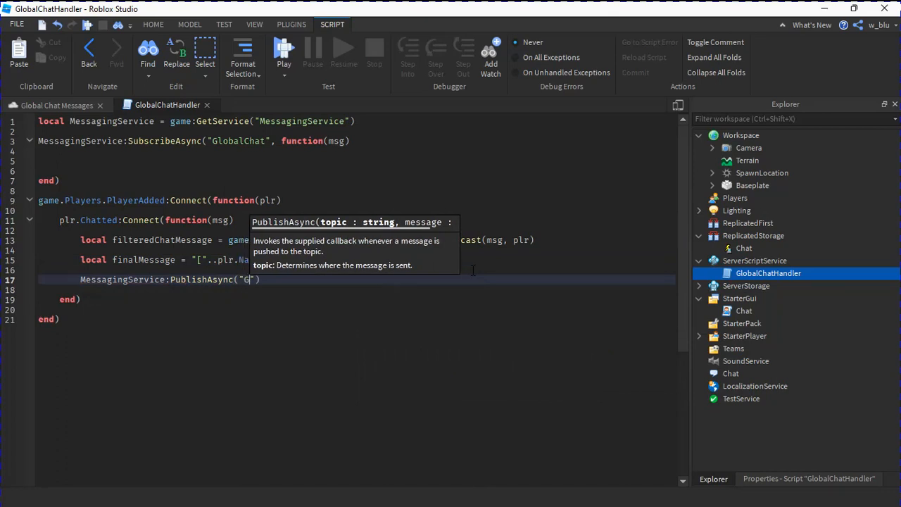
{"action": "type", "text": "lobalChatr"}
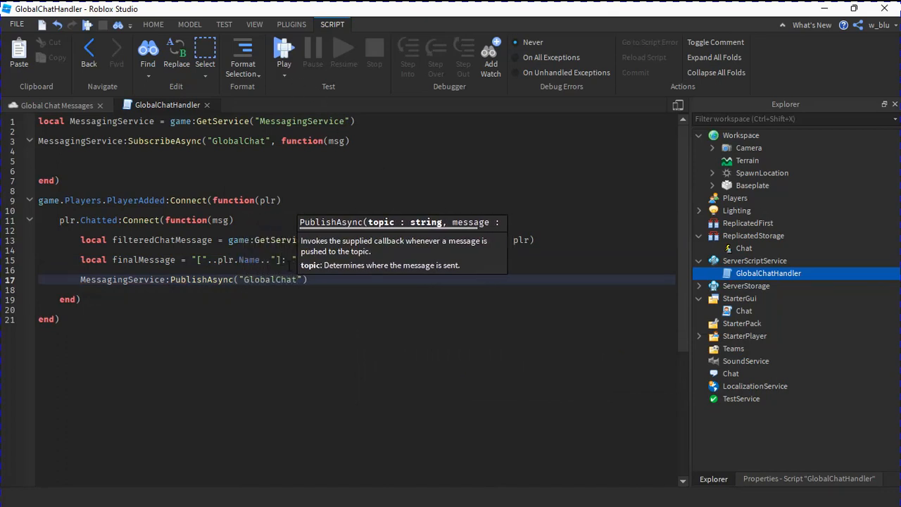
{"action": "type", "text": ", plr"}
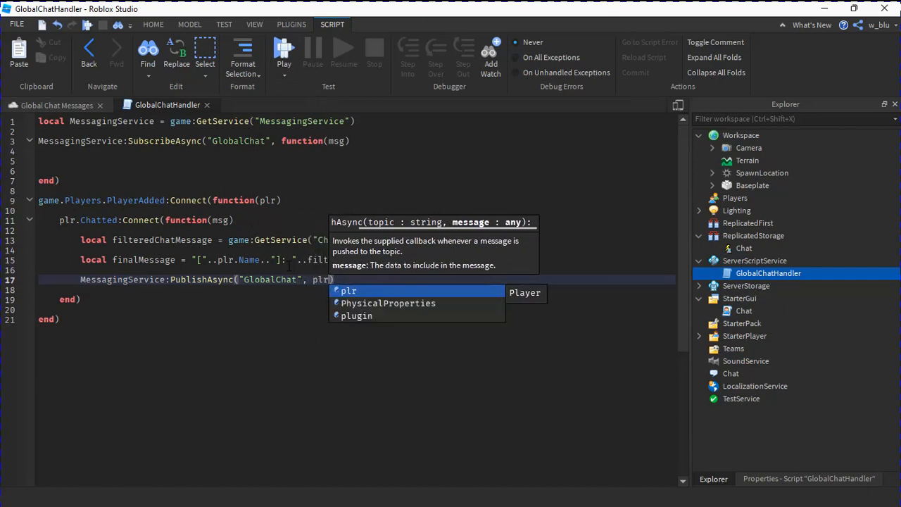
{"action": "type", "text": ".Name"}
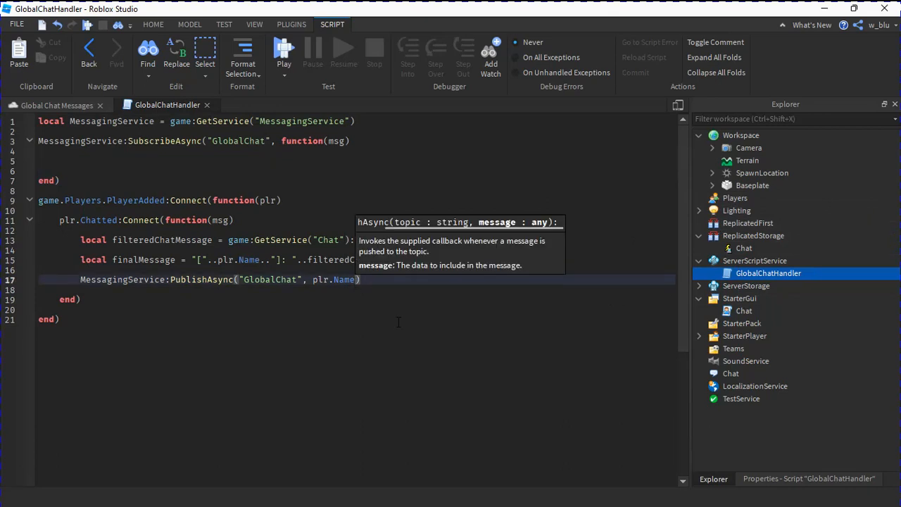
{"action": "mouse_move", "coordinate": [393, 346]}
{"action": "type", "text": "..\""}
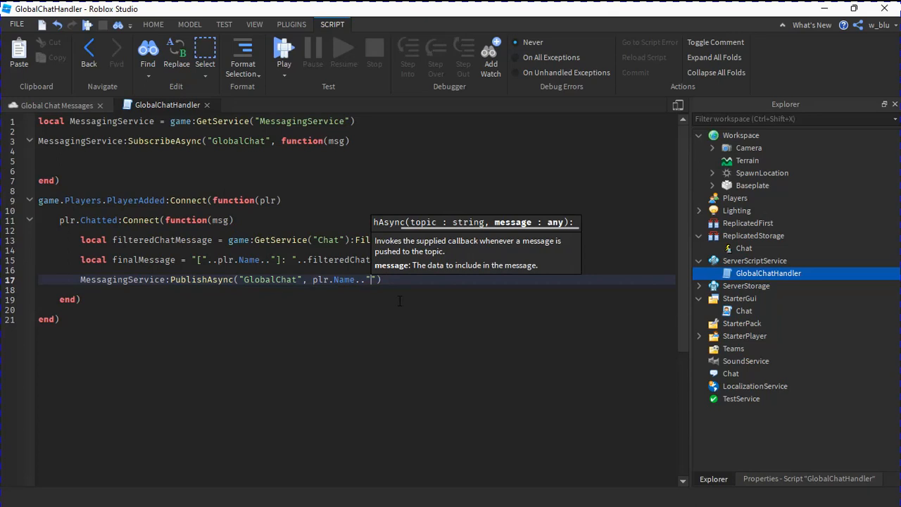
Step: Append the "sTrInGsEpErAtOr" separator and finalMessage to the published string
{"action": "type", "text": "S"}
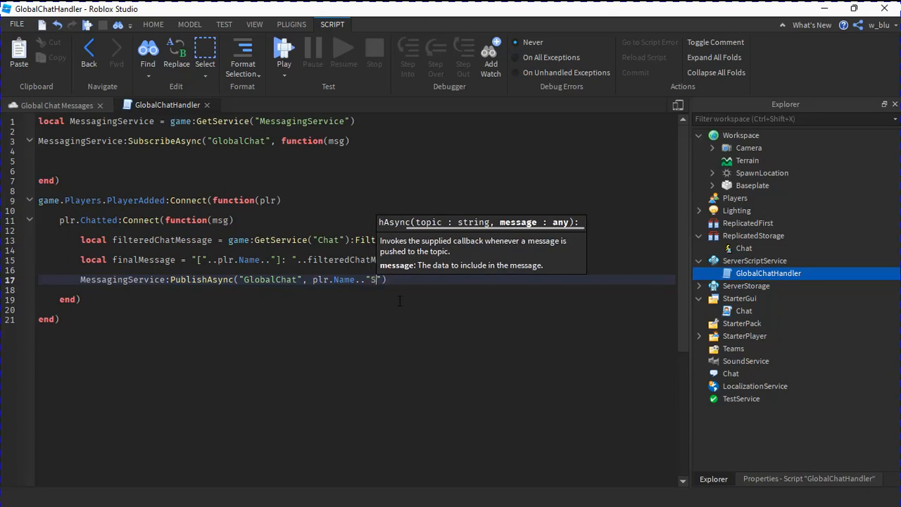
{"action": "type", "text": "Te"}
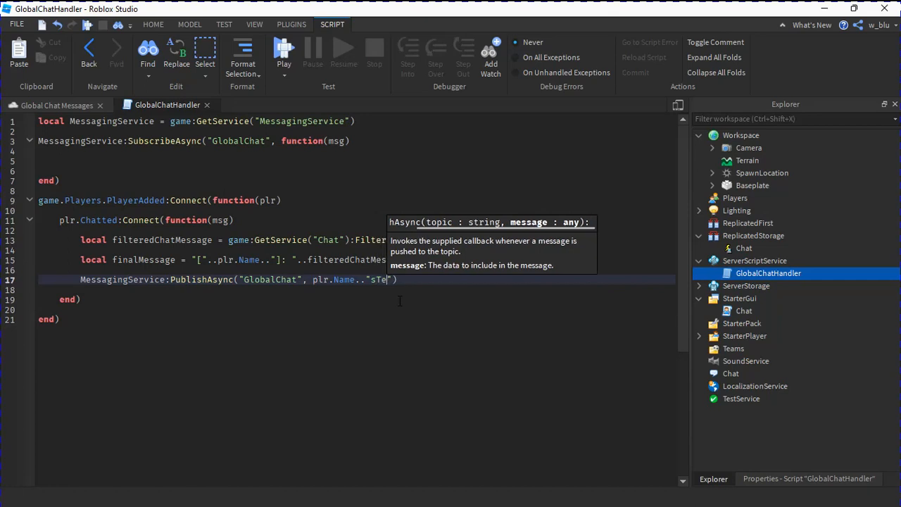
{"action": "type", "text": "rInG"}
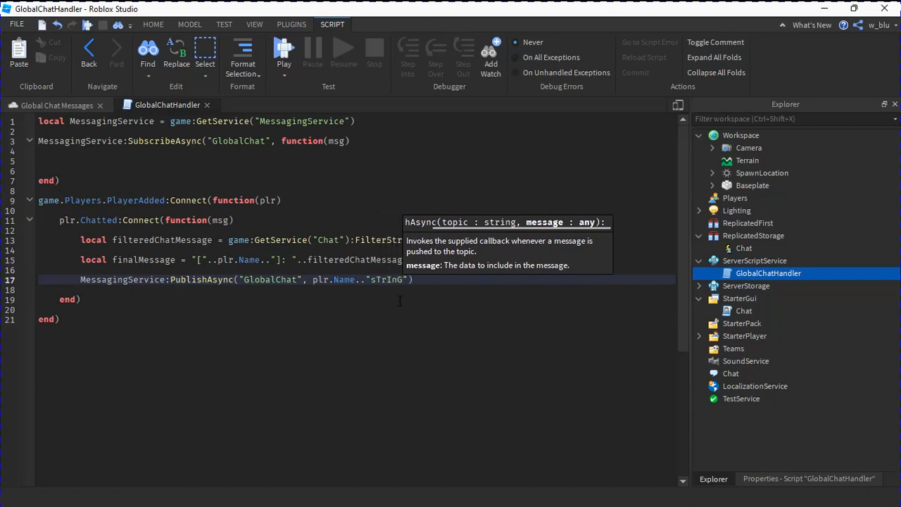
{"action": "type", "text": "sEpEr"}
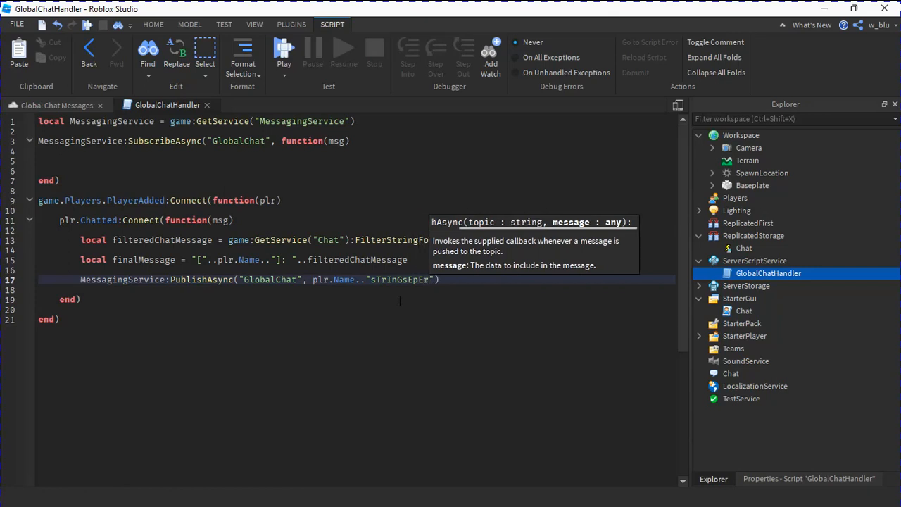
{"action": "type", "text": "AtOr"}
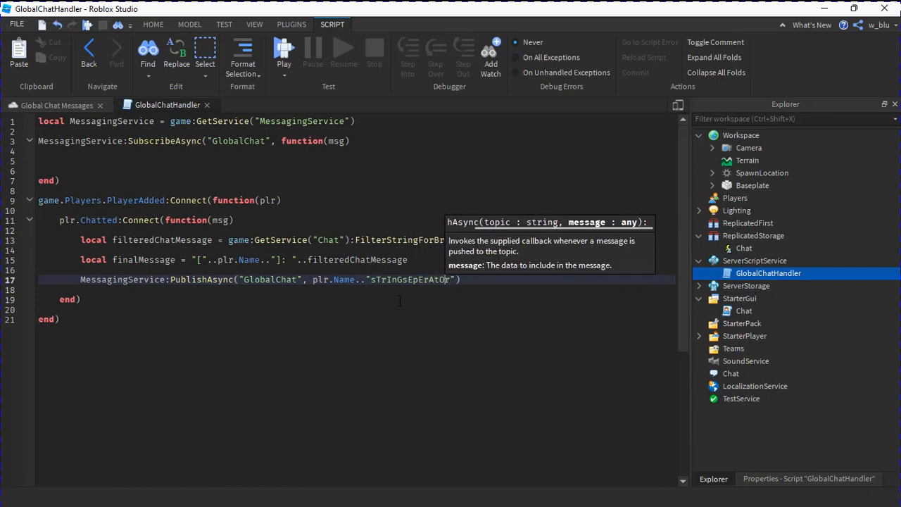
{"action": "type", "text": ".."}
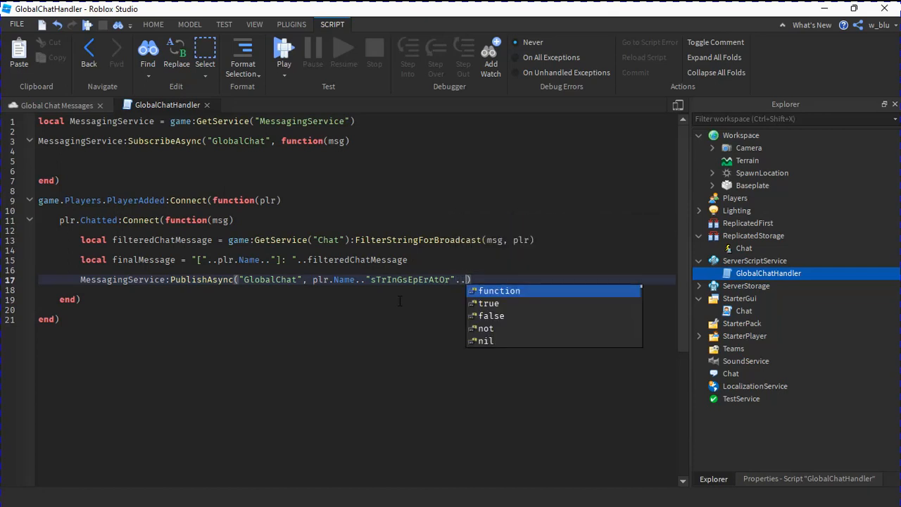
{"action": "type", "text": "finalMessage"}
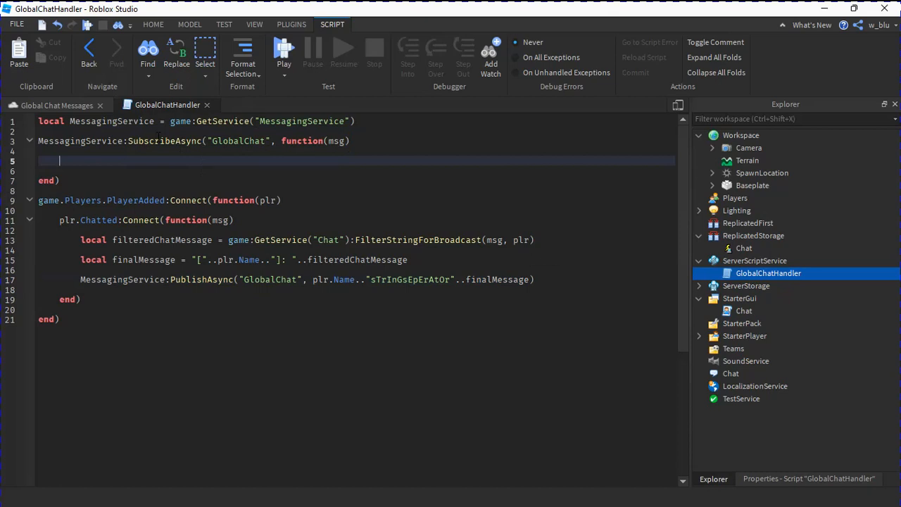
Step: Set local splitMessageForPlayer = string.split(msg.Data, "sTrInGsEpErAtOr") in the subscriber callback
{"action": "type", "text": "local spli"}
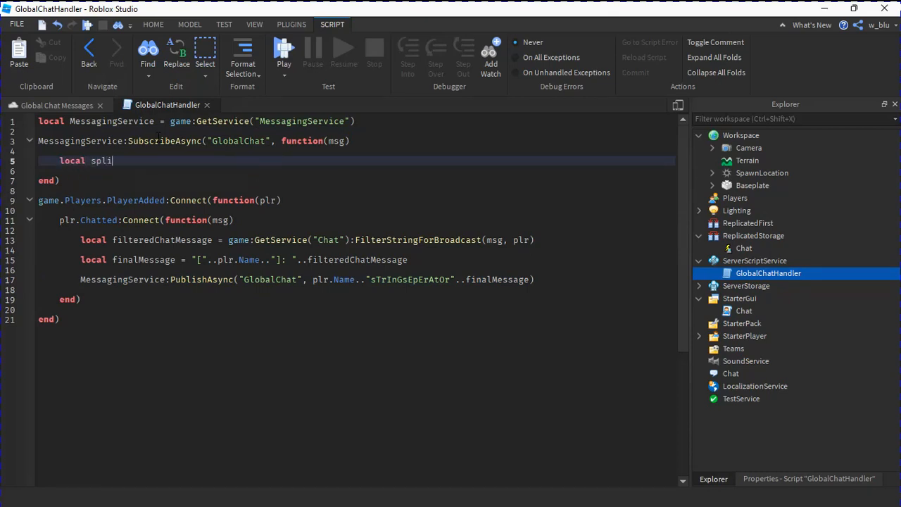
{"action": "type", "text": "tMessage"}
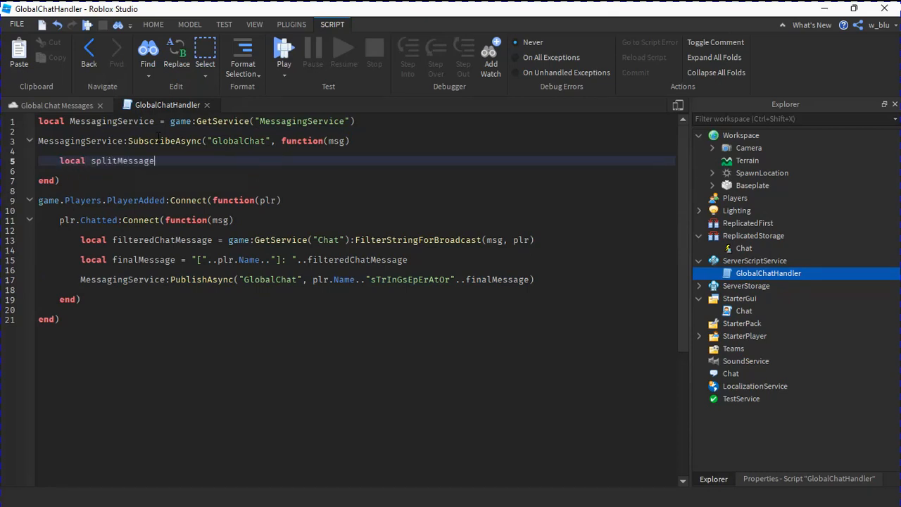
{"action": "type", "text": "ForPlayer = string.fl"}
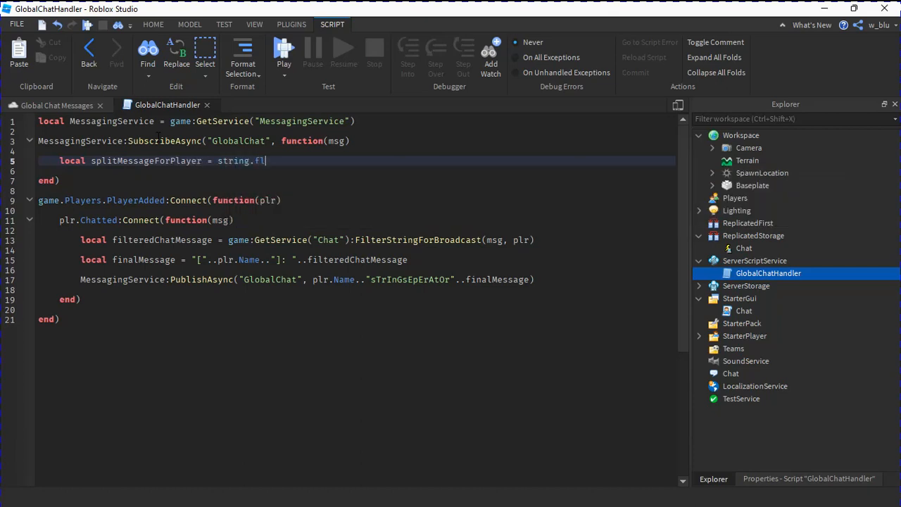
{"action": "type", "text": "split(msg."}
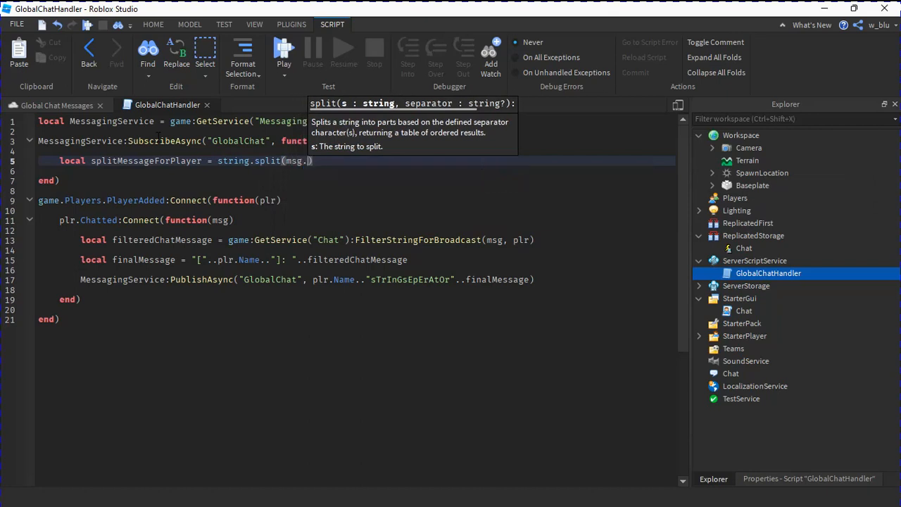
{"action": "type", "text": "Dag"}
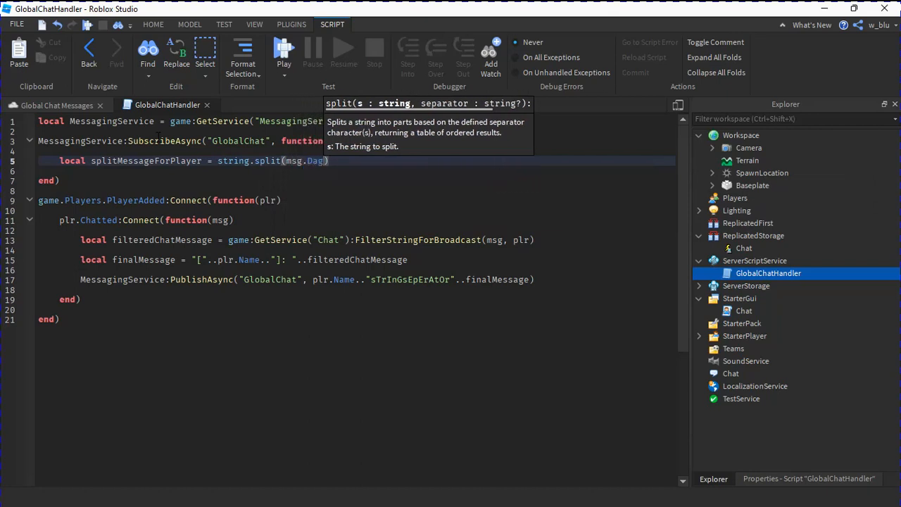
{"action": "type", "text": ","}
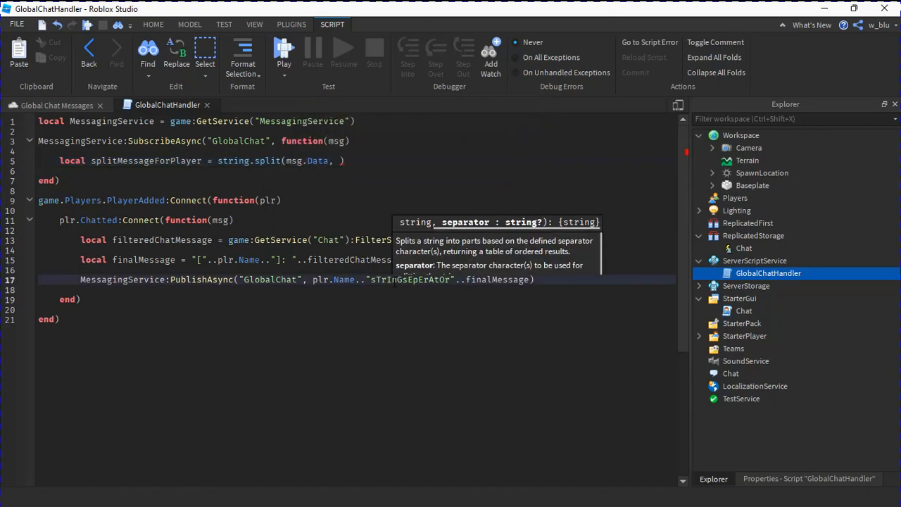
{"action": "type", "text": "\"sTrInGsEpErAtOr\""}
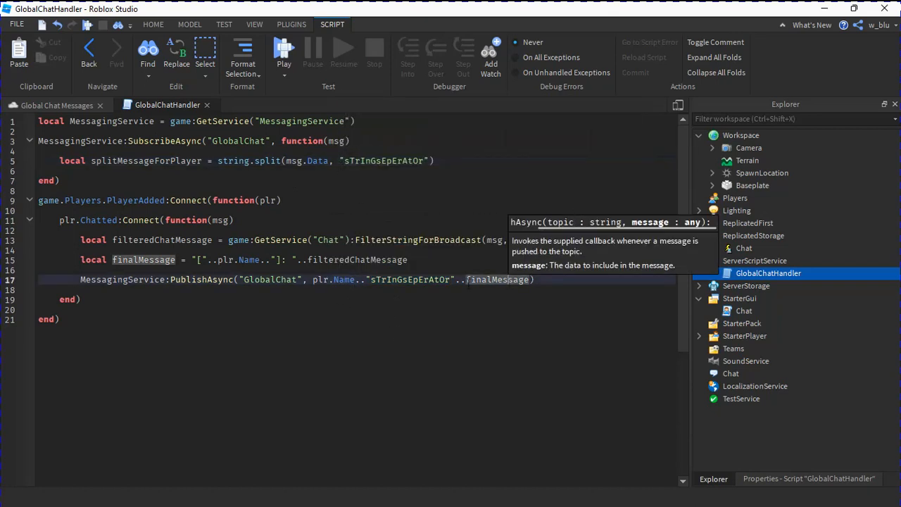
{"action": "left_click", "coordinate": [437, 160]}
{"action": "type", "text": "if n"}
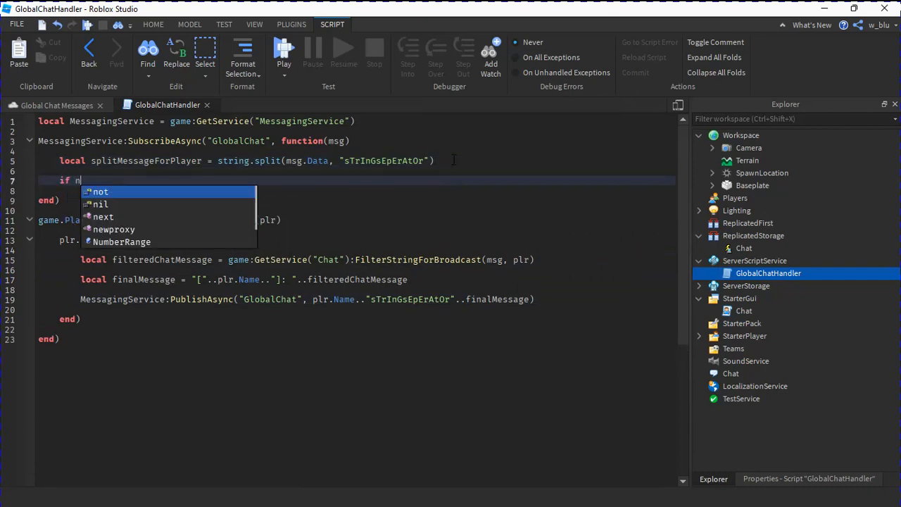
Step: Write the condition if not game.Players:FindFirstChild(splitMessageForPlayer[...]) then in the subscriber callback
{"action": "type", "text": "ot game.Players"}
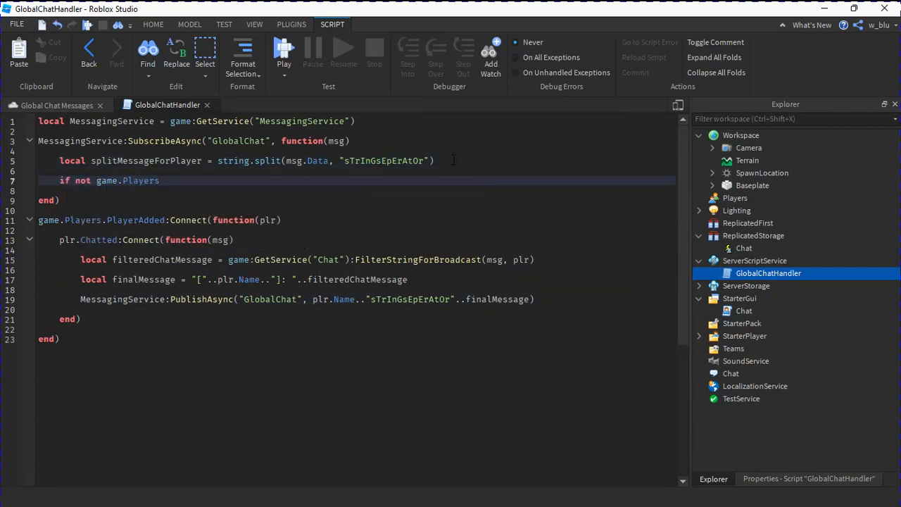
{"action": "type", "text": ":FindFirstChild(msg.Data"}
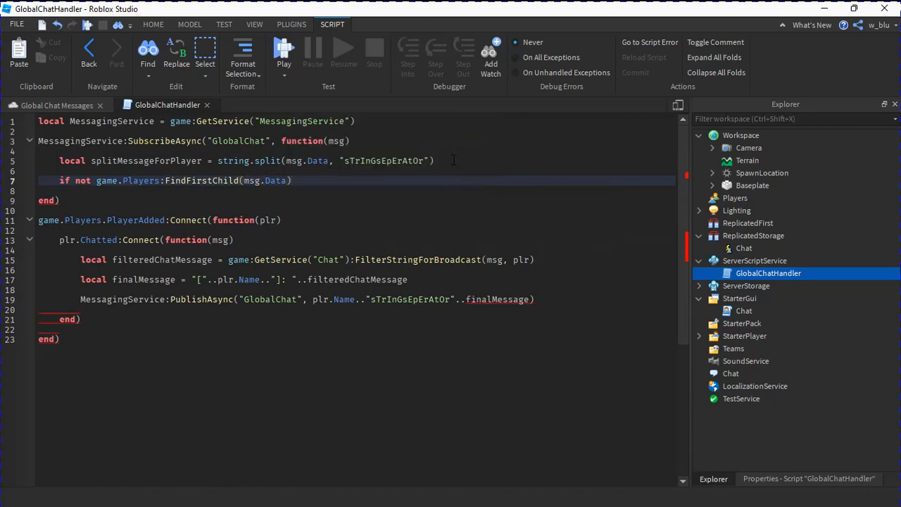
{"action": "type", "text": ","}
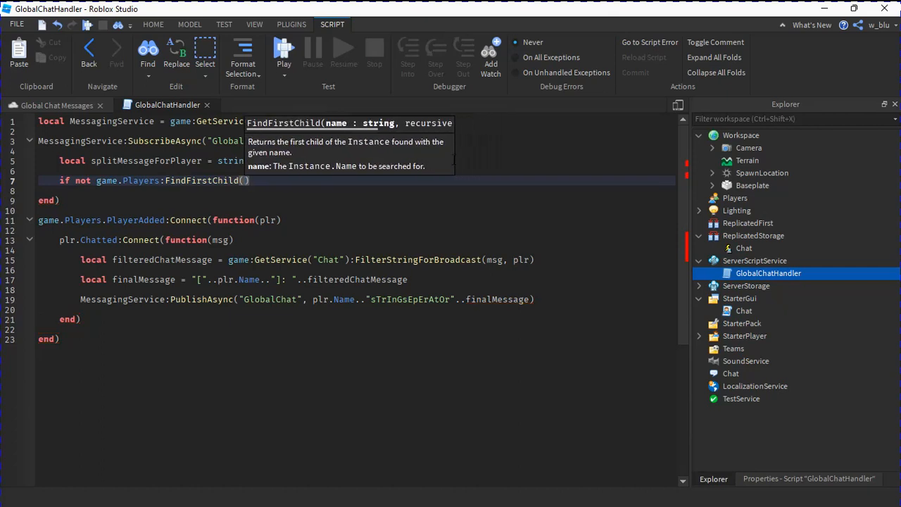
{"action": "type", "text": "splitMessageForPlayer"}
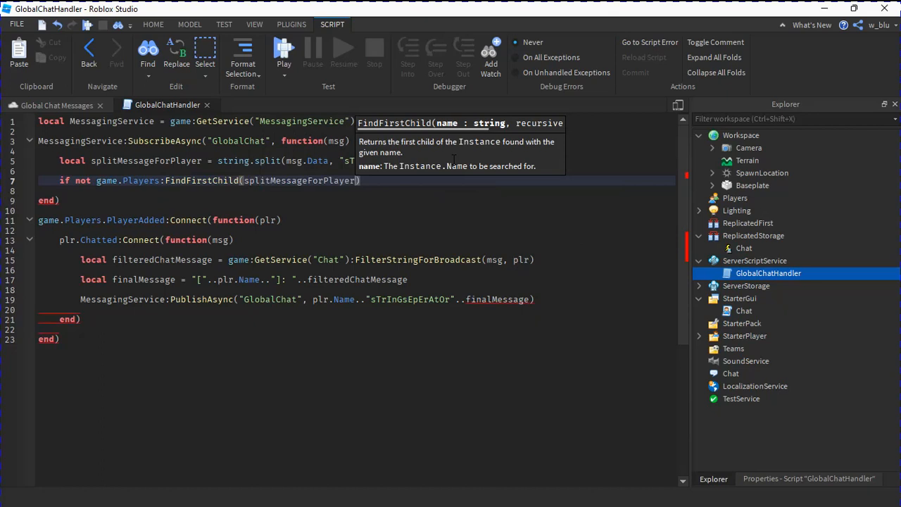
{"action": "type", "text": "[2]"}
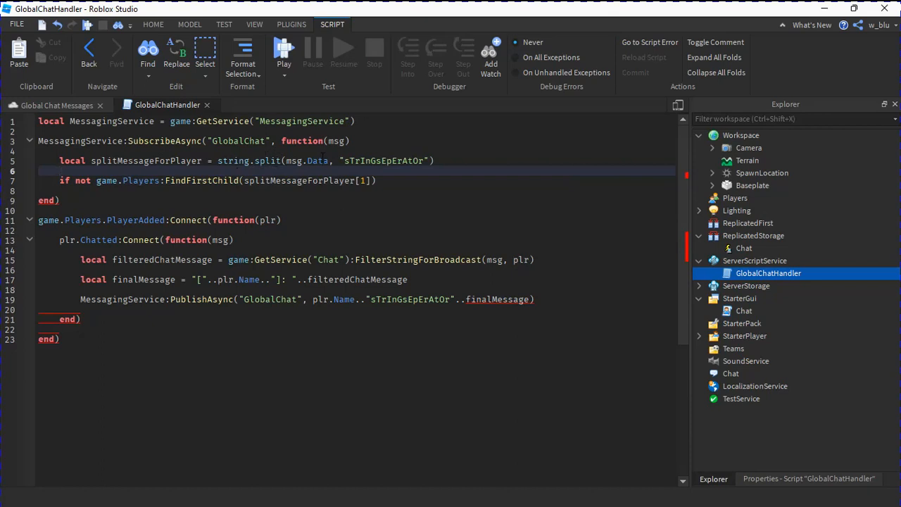
{"action": "type", "text": "then"}
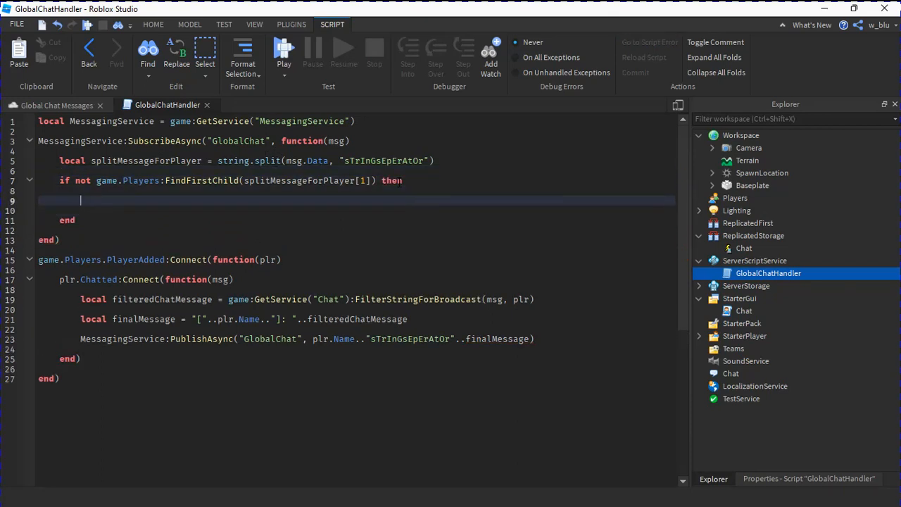
Step: Call game.ReplicatedStorage.Chat:FireAllClients with the split message inside the if block
{"action": "type", "text": "game.r"}
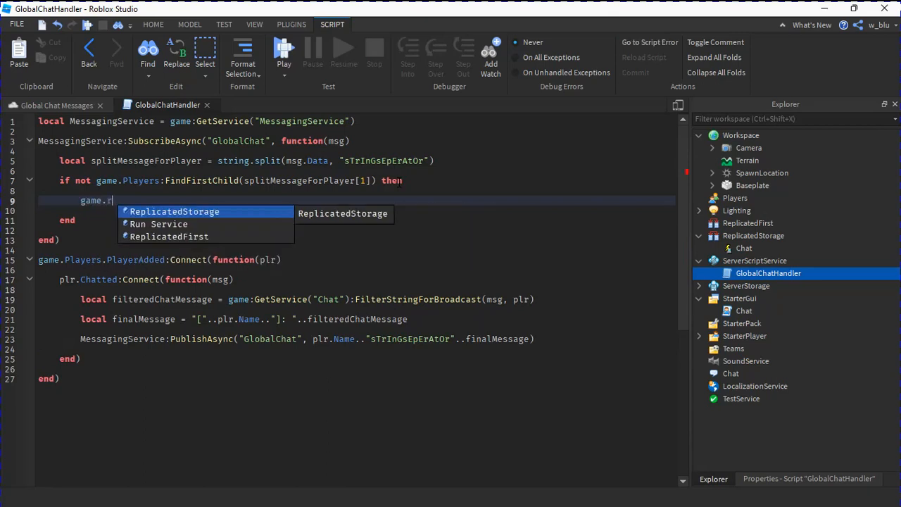
{"action": "type", "text": "eplicatedStorage.Chang"}
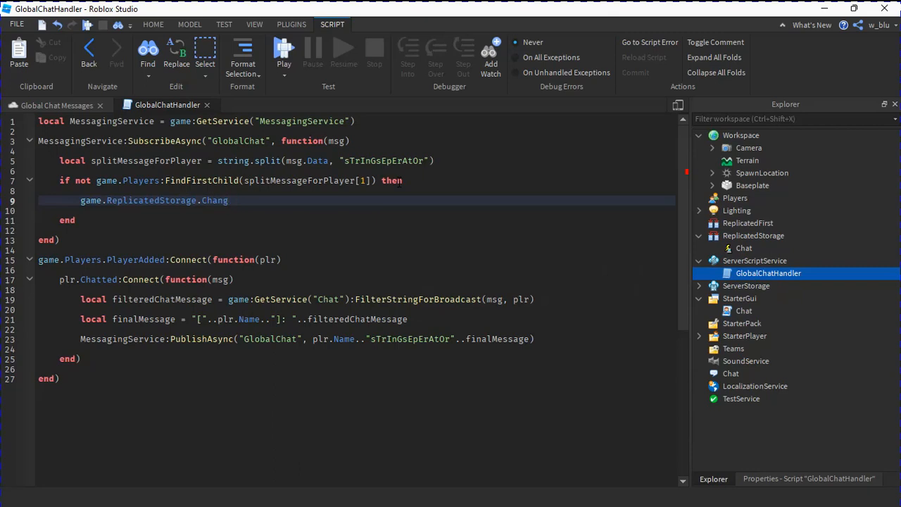
{"action": "type", "text": ":fi"}
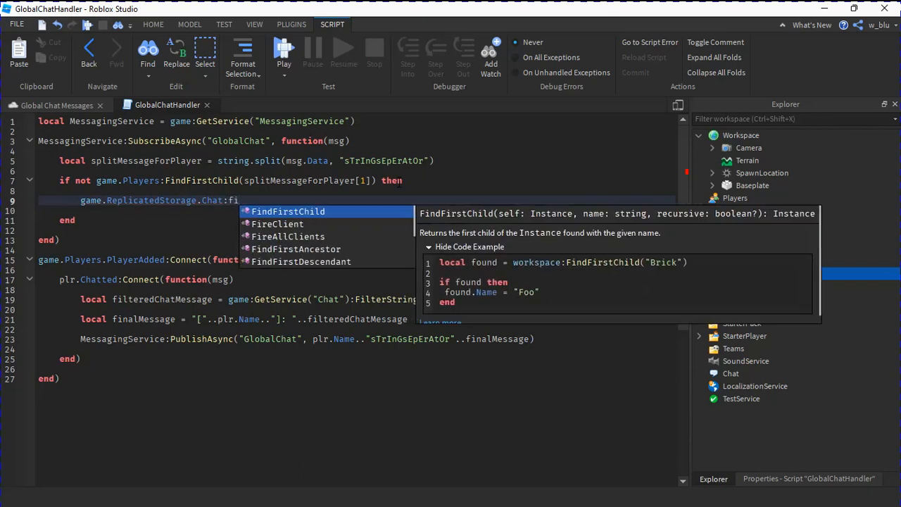
{"action": "type", "text": "rea"}
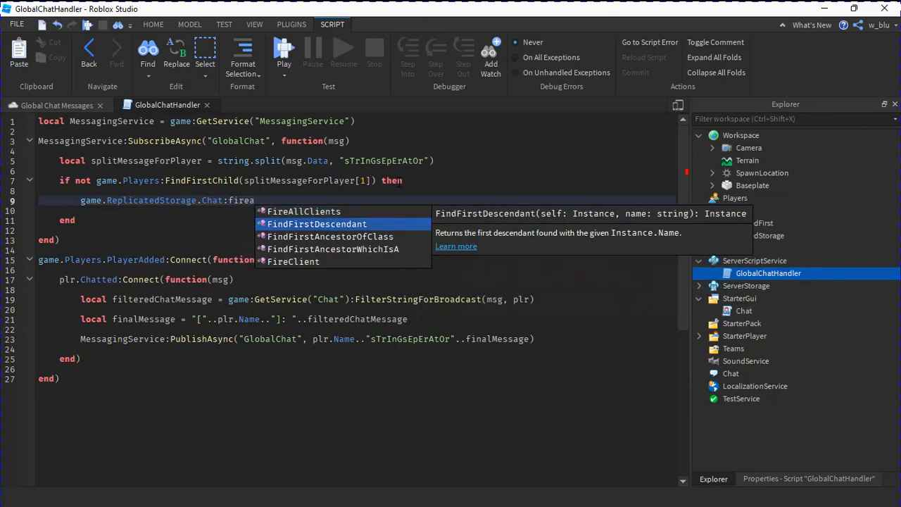
{"action": "left_click", "coordinate": [303, 211]}
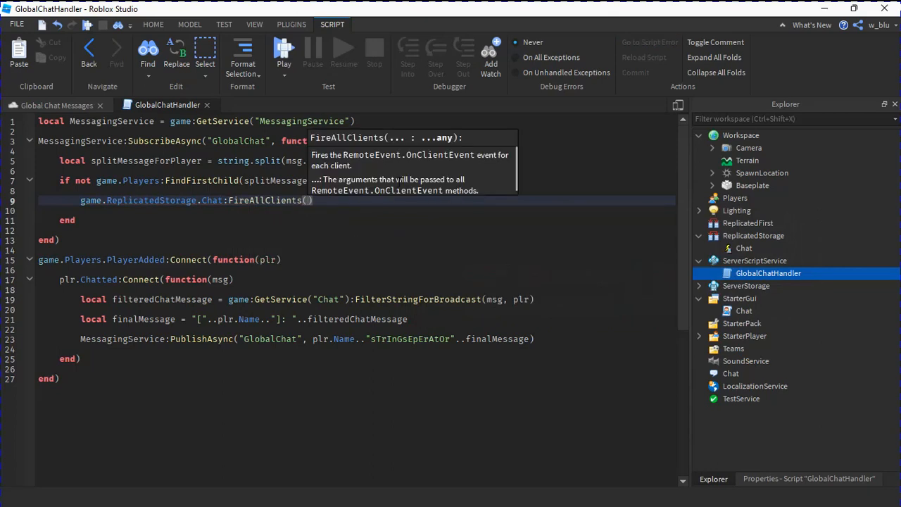
{"action": "type", "text": "sp"}
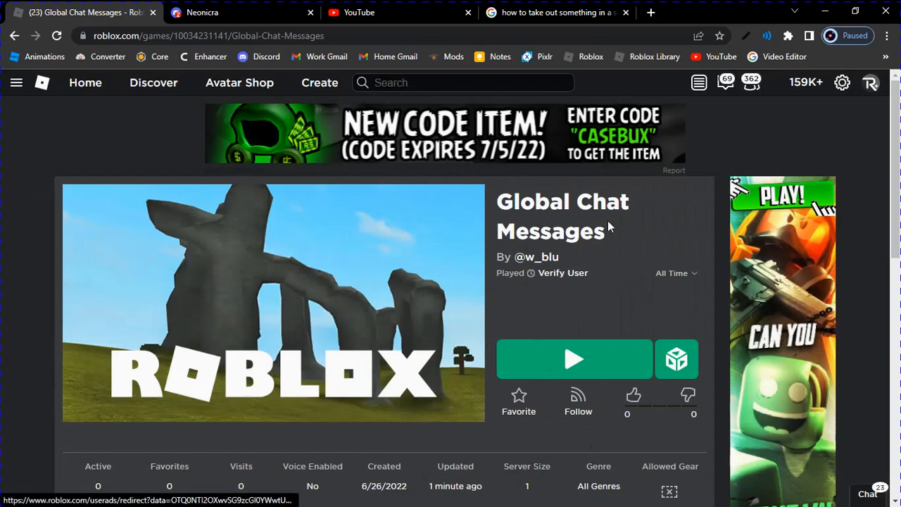
{"action": "mouse_move", "coordinate": [586, 259]}
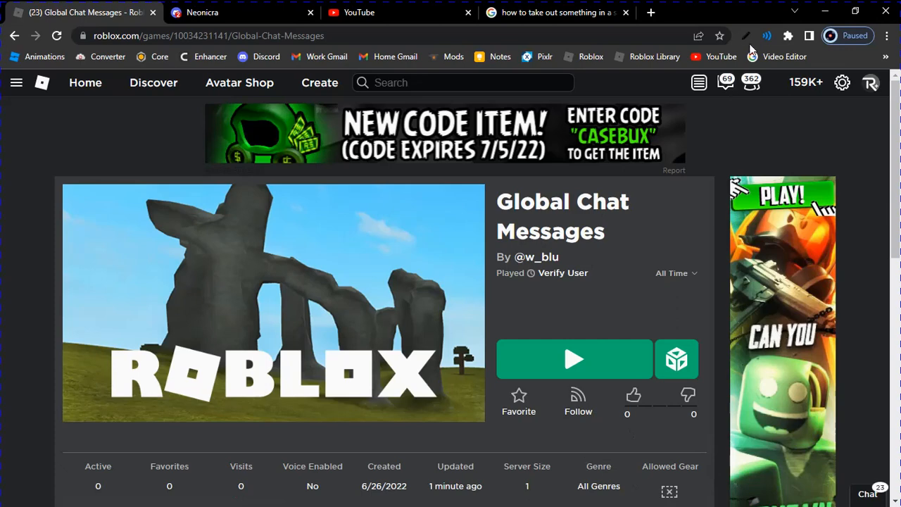
Step: Join the Global Chat Messages game from its roblox.com page with Play
{"action": "left_click", "coordinate": [574, 359]}
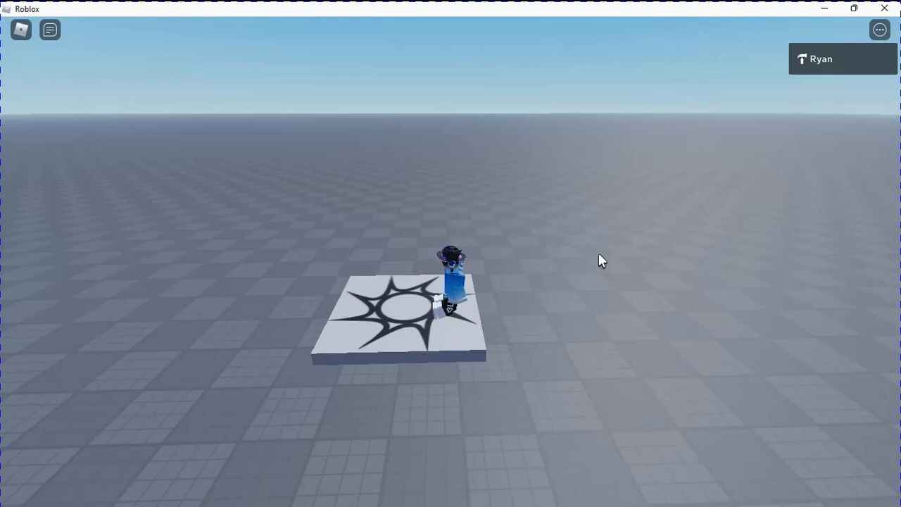
Step: Send 'hello' in the in-game chat from this server
{"action": "left_click", "coordinate": [51, 34]}
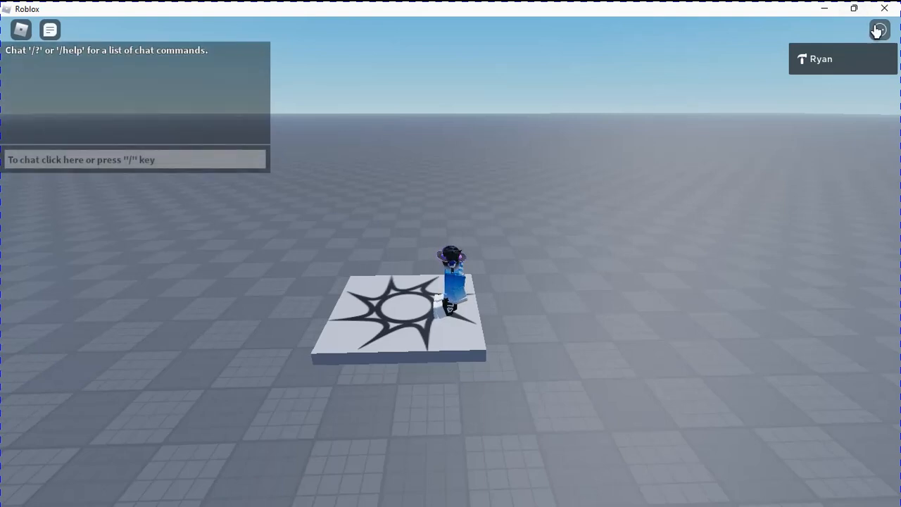
{"action": "left_click", "coordinate": [134, 159]}
{"action": "type", "text": "hjk2"}
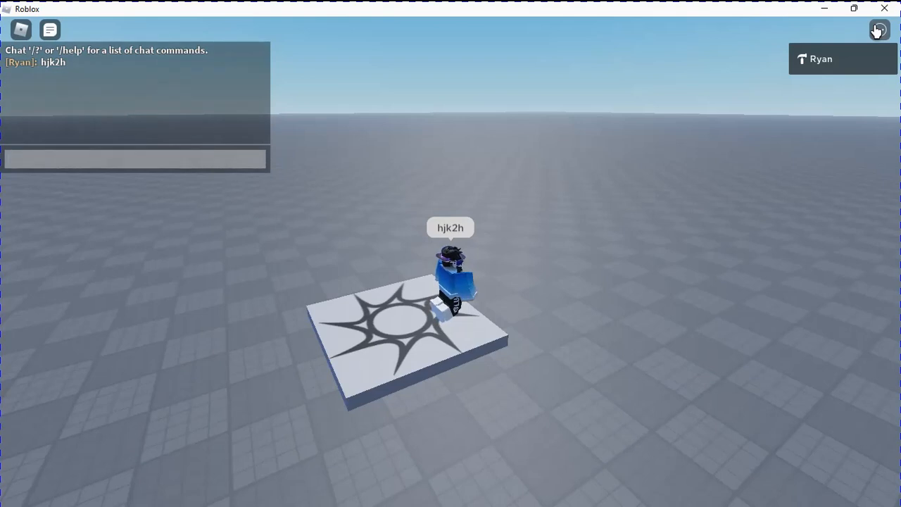
{"action": "type", "text": "hello"}
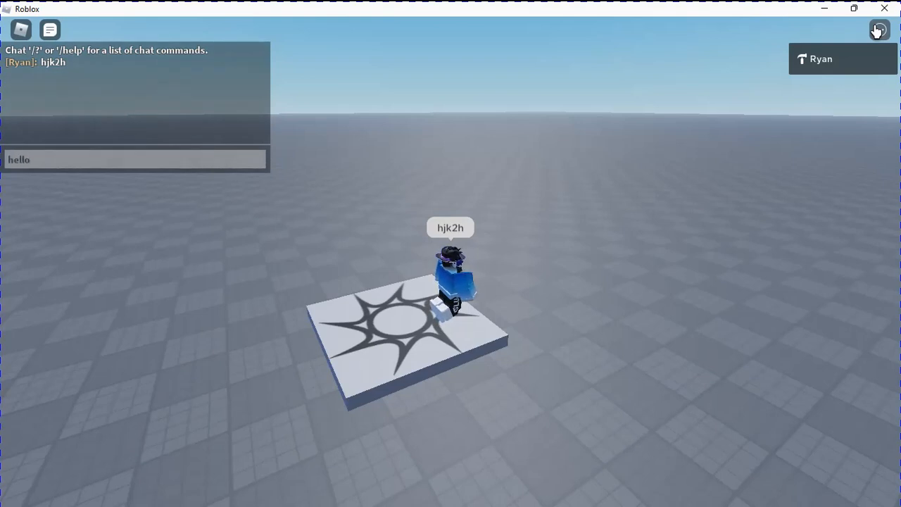
{"action": "key", "text": "enter"}
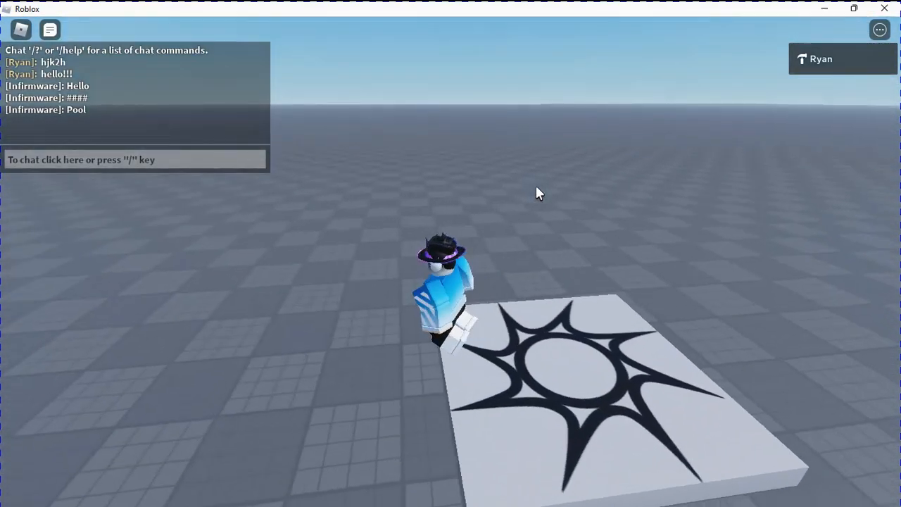
Step: Play the Monkey emote from the emote wheel via the top-right menu
{"action": "left_click", "coordinate": [877, 30]}
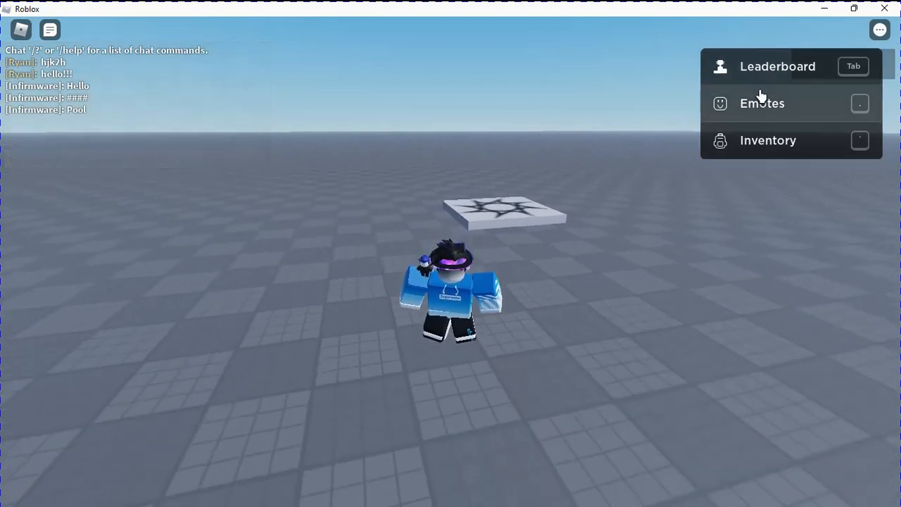
{"action": "left_click", "coordinate": [762, 102]}
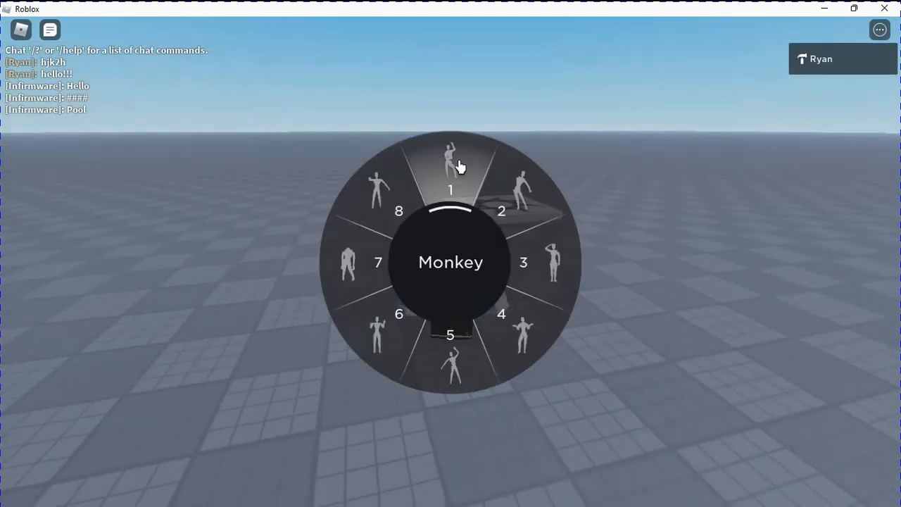
{"action": "left_click", "coordinate": [451, 166]}
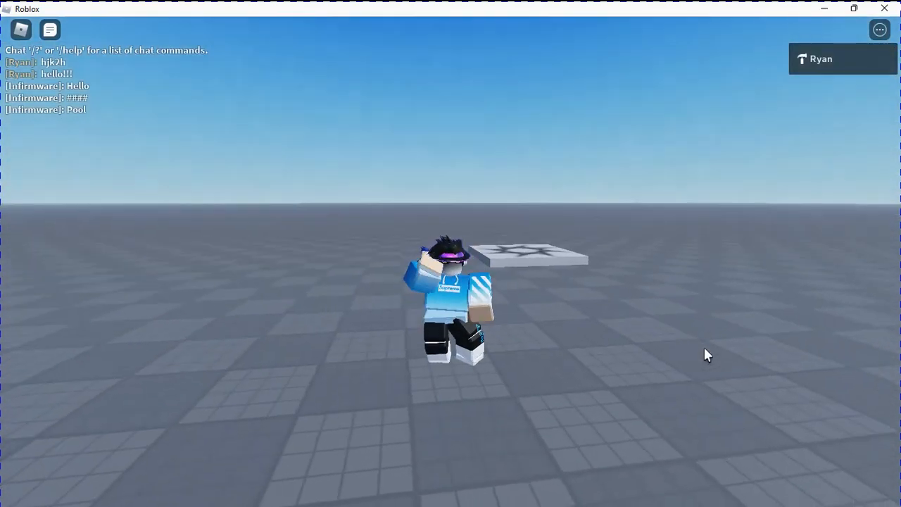